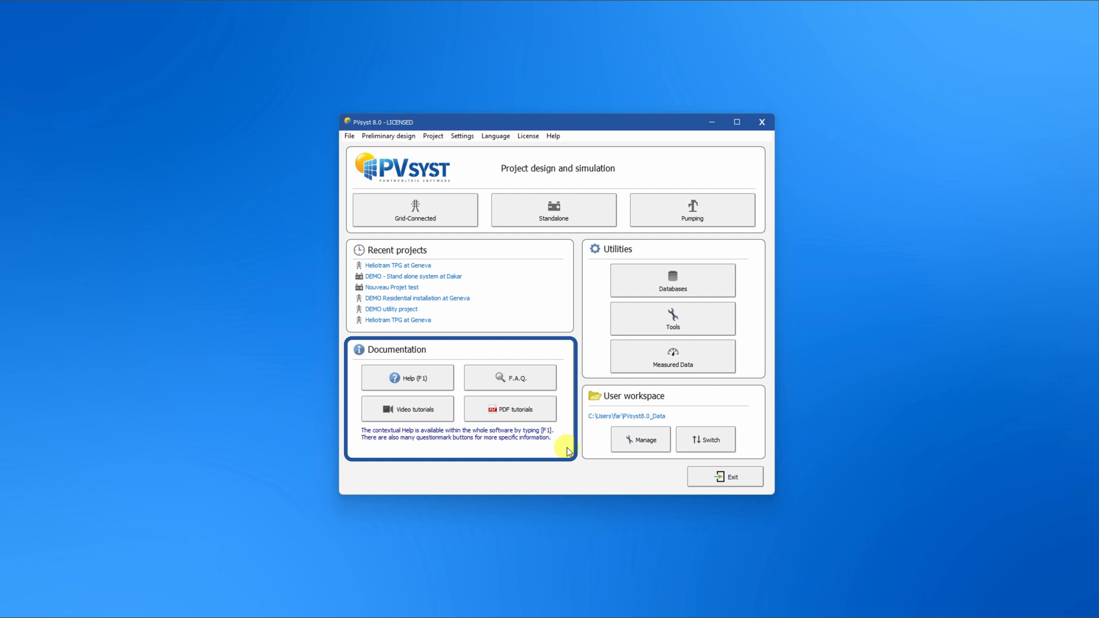
- Open Databases from the start screen's Utilities panel to view the weather, component and miscellaneous databases
click(672, 421)
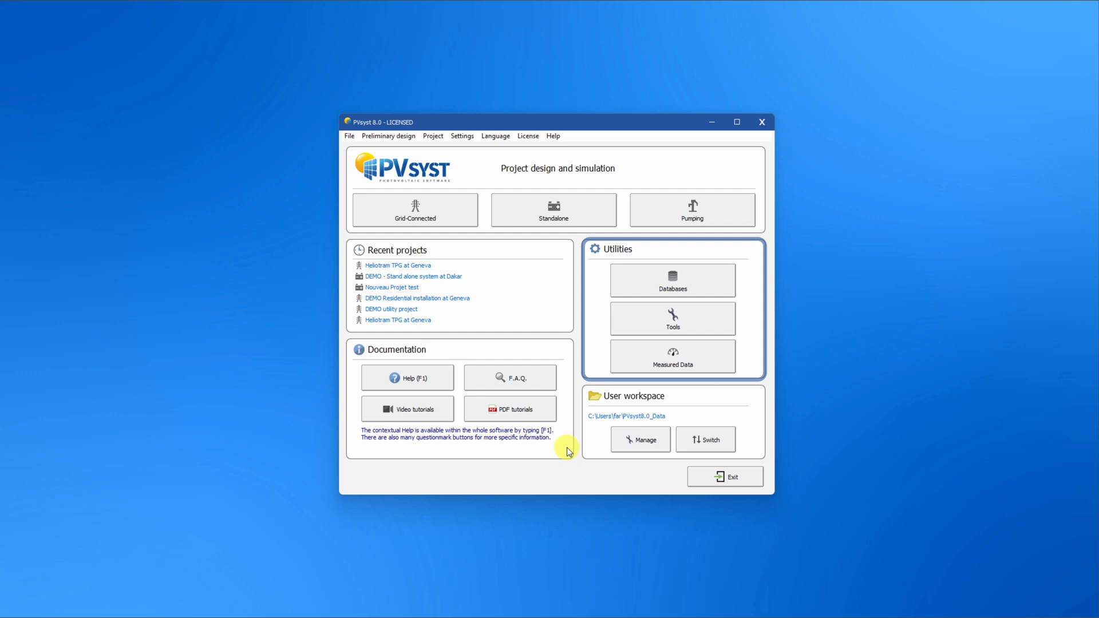
click(671, 281)
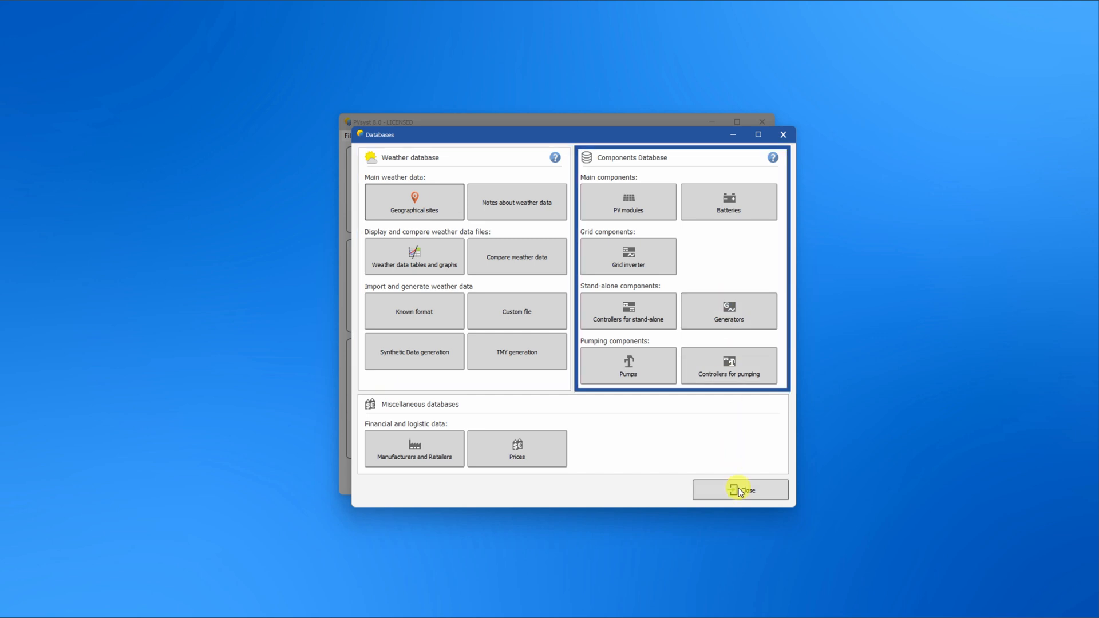
- Close Databases, then browse the user workspace's Templates folder and Export options before closing it
click(740, 489)
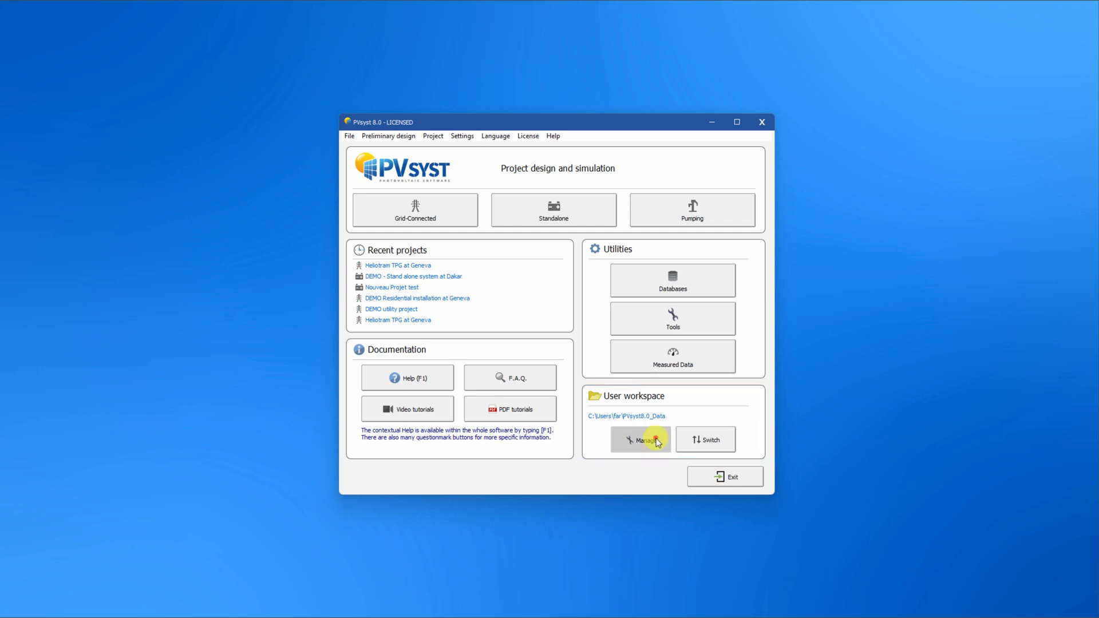
click(640, 440)
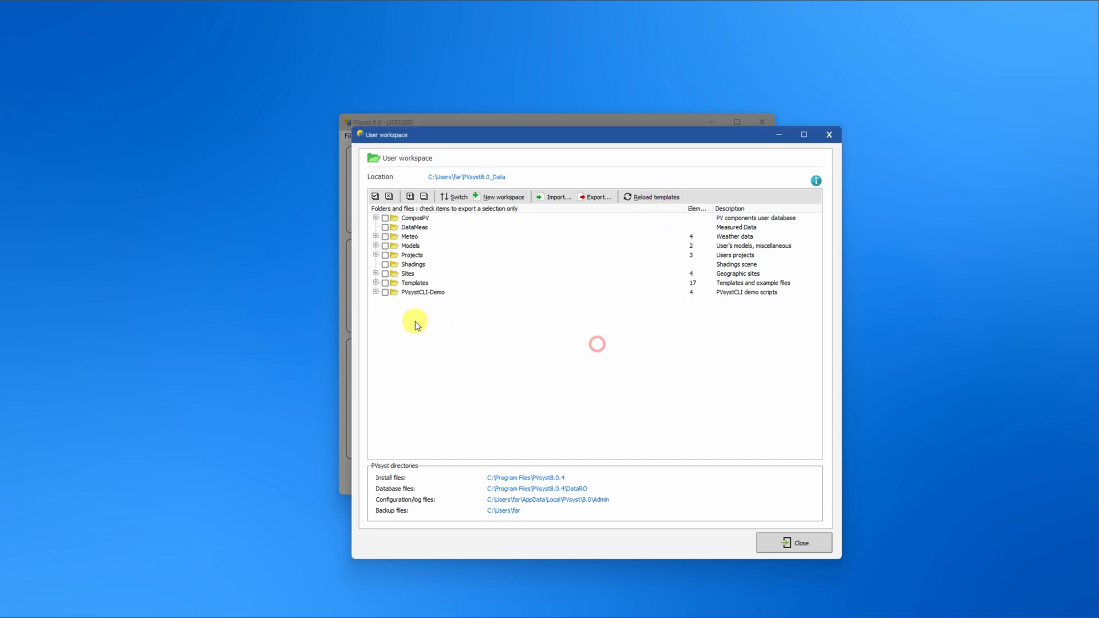
click(377, 282)
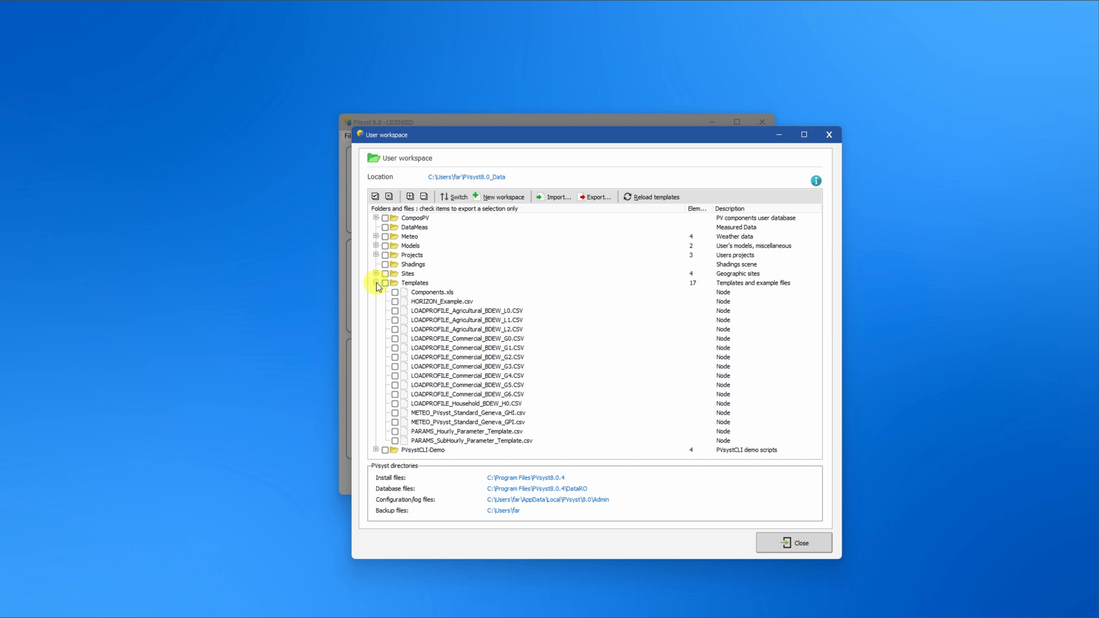
click(376, 282)
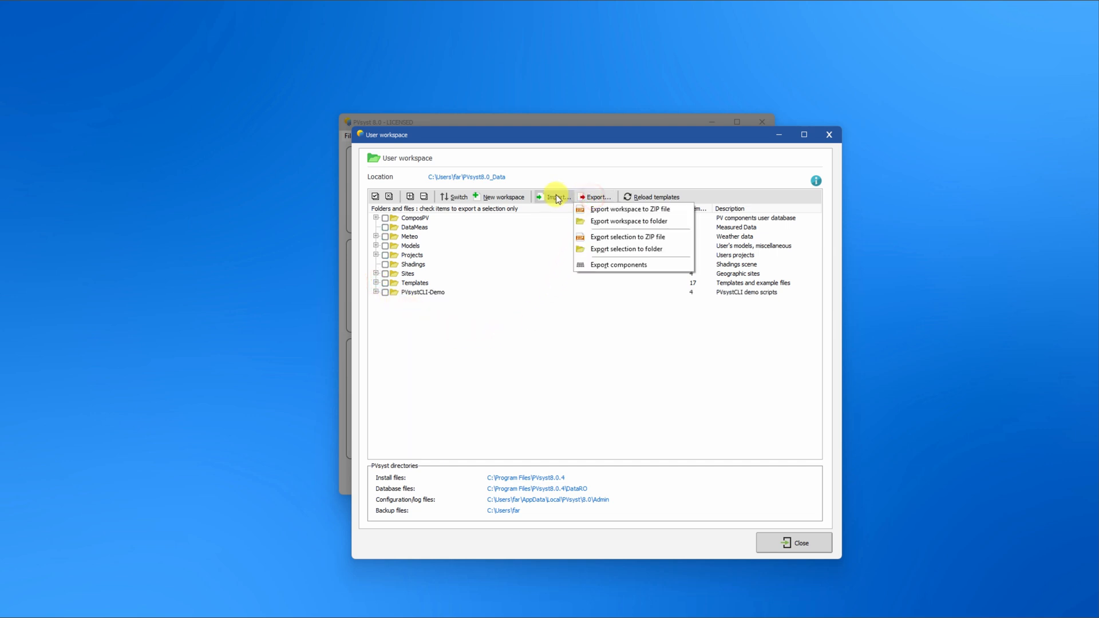
click(555, 196)
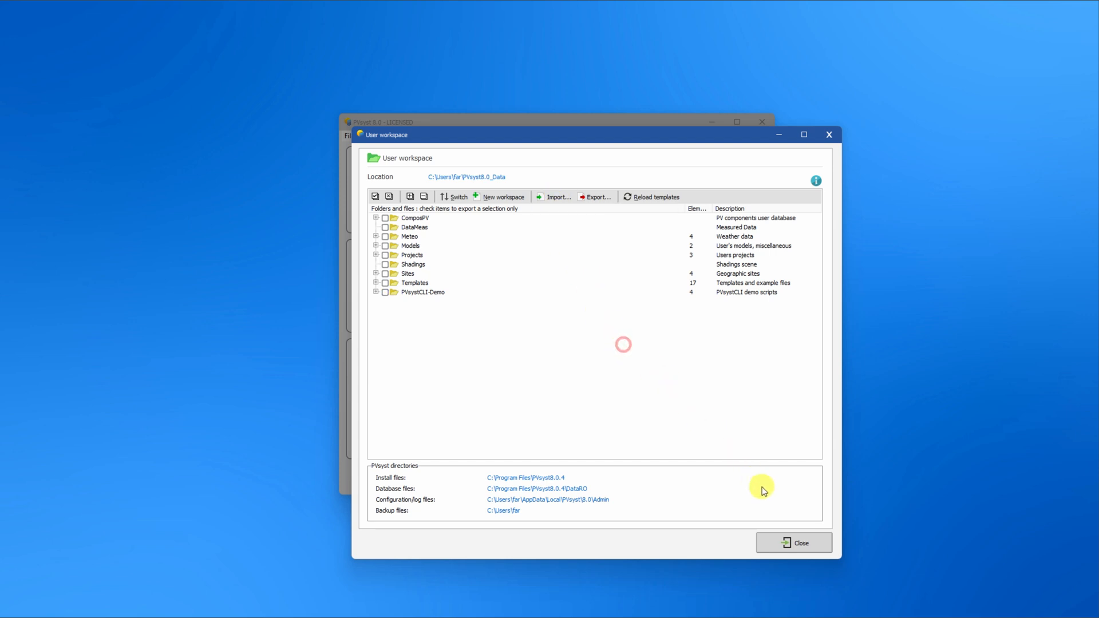
click(793, 543)
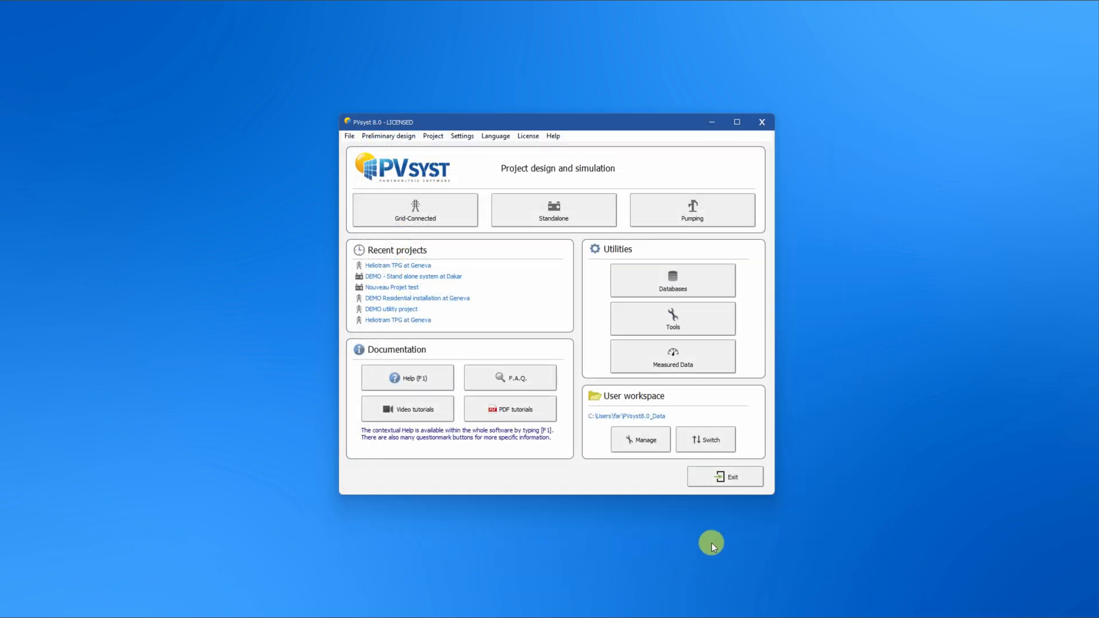
click(349, 136)
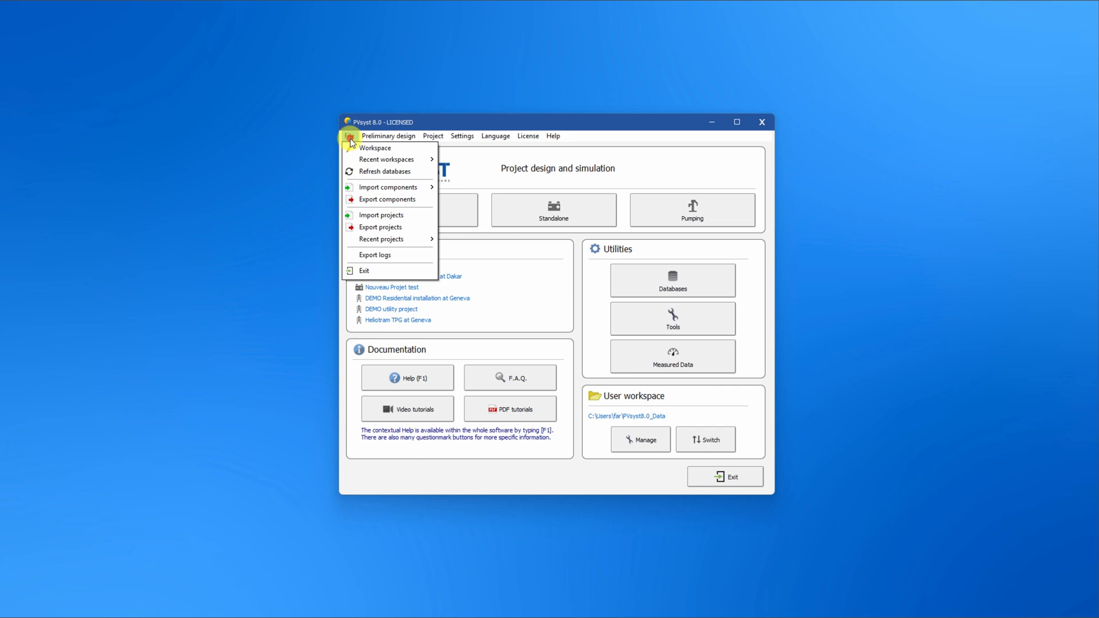
click(459, 183)
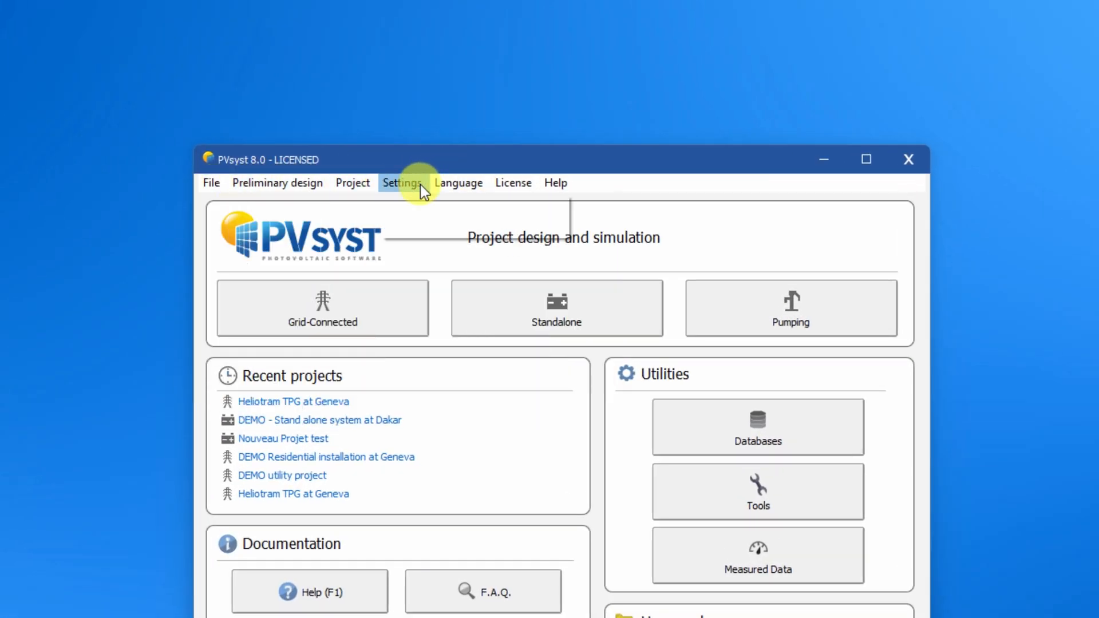
click(401, 183)
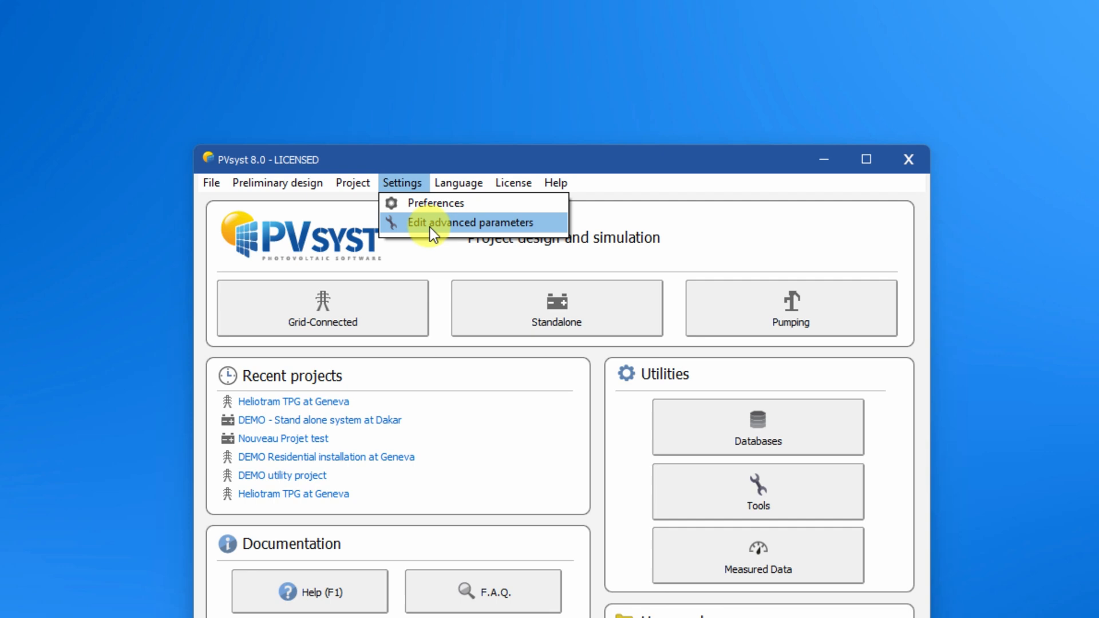
click(472, 223)
text(pitc)
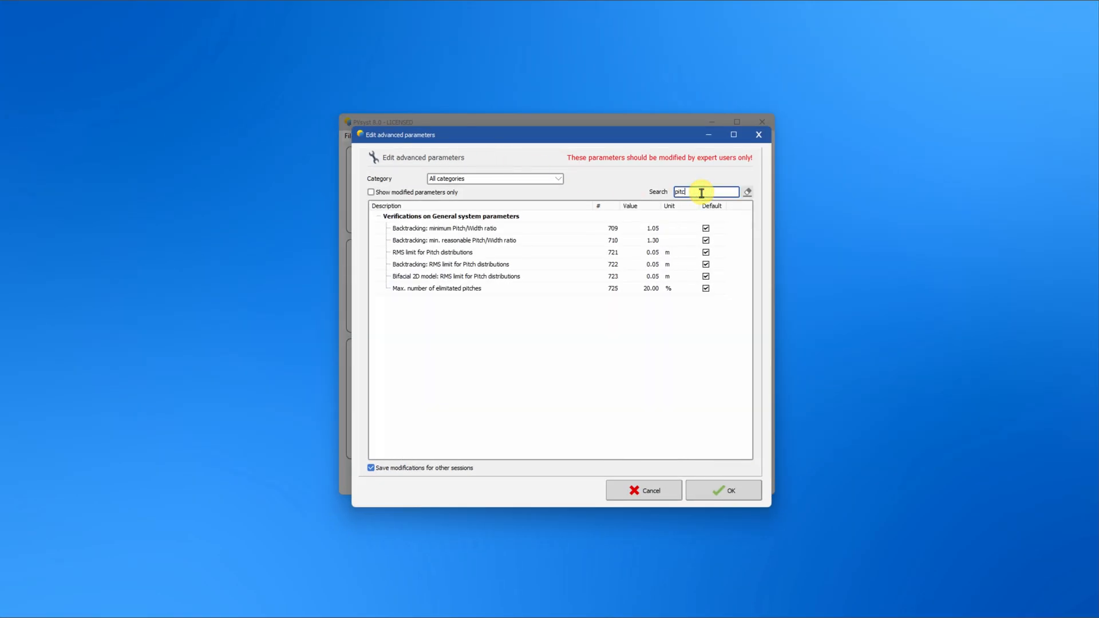
click(643, 490)
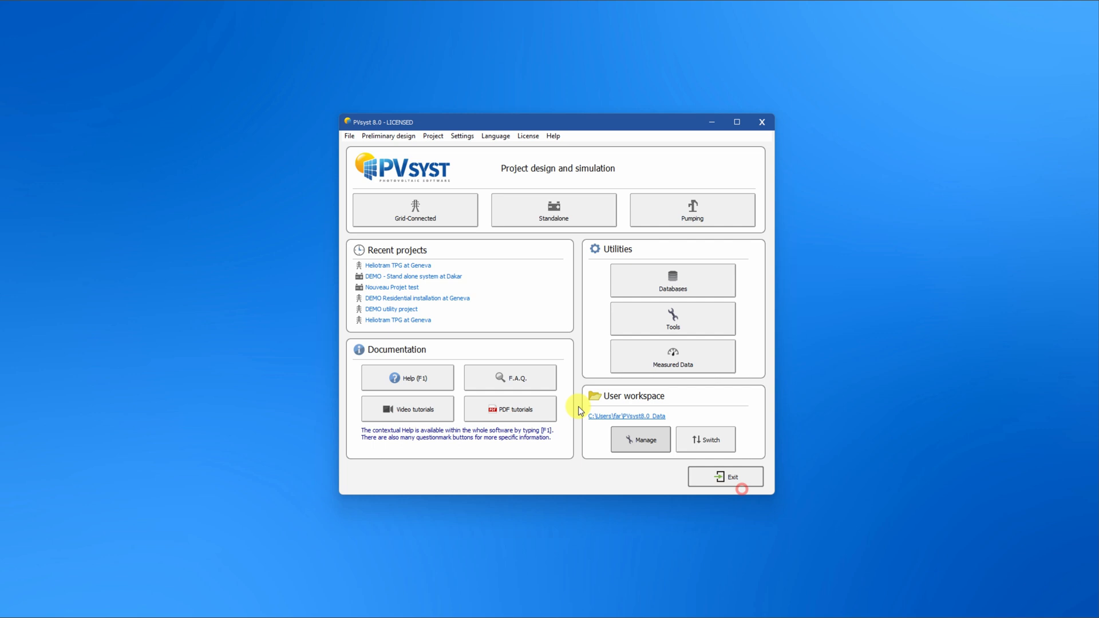
mouse_move(415, 210)
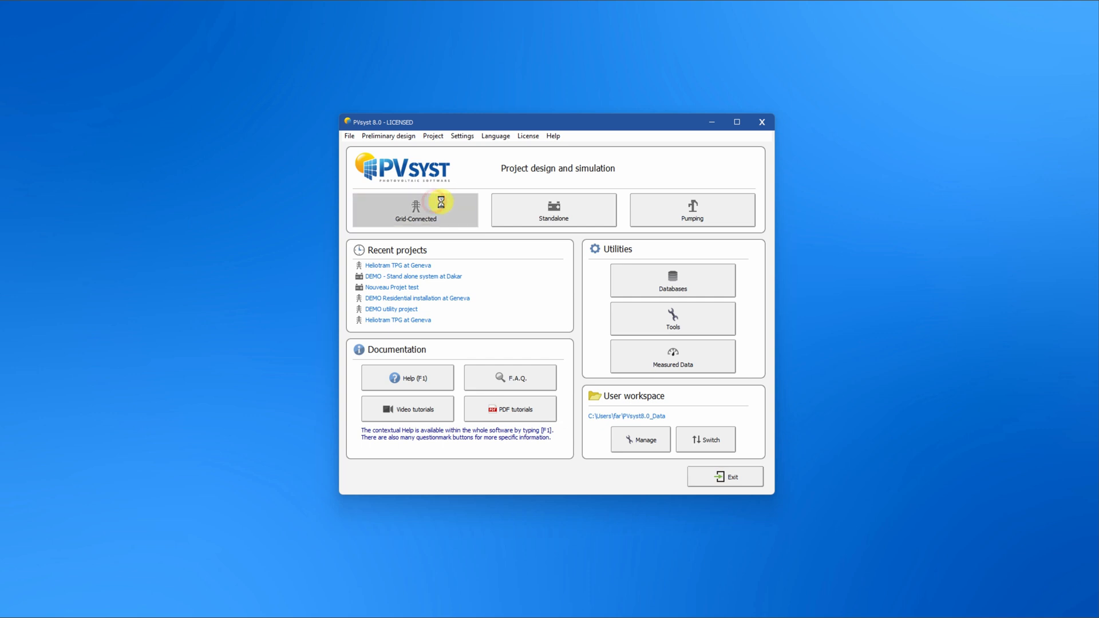
- Open the Grid-Connected project window with the DEMO Residential Geneva installation loaded
click(416, 297)
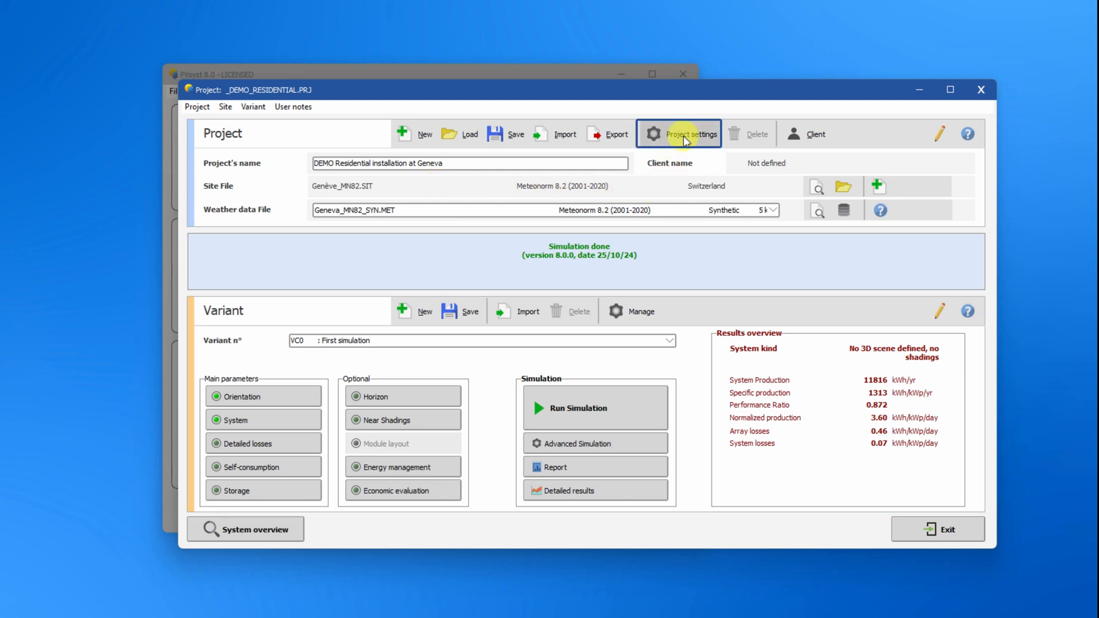
click(690, 134)
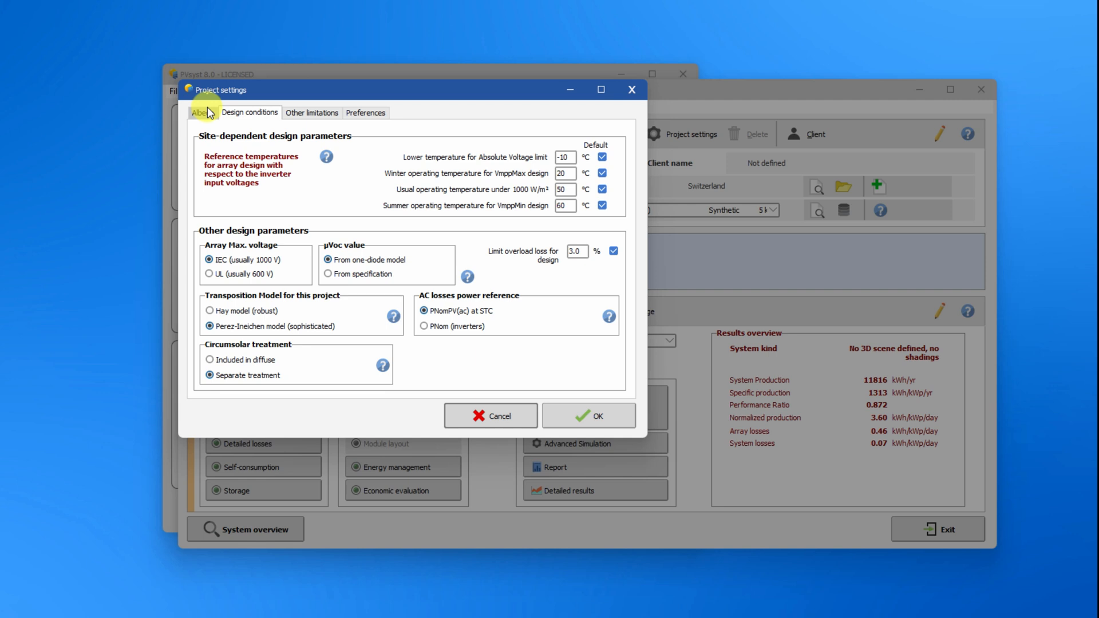
click(203, 112)
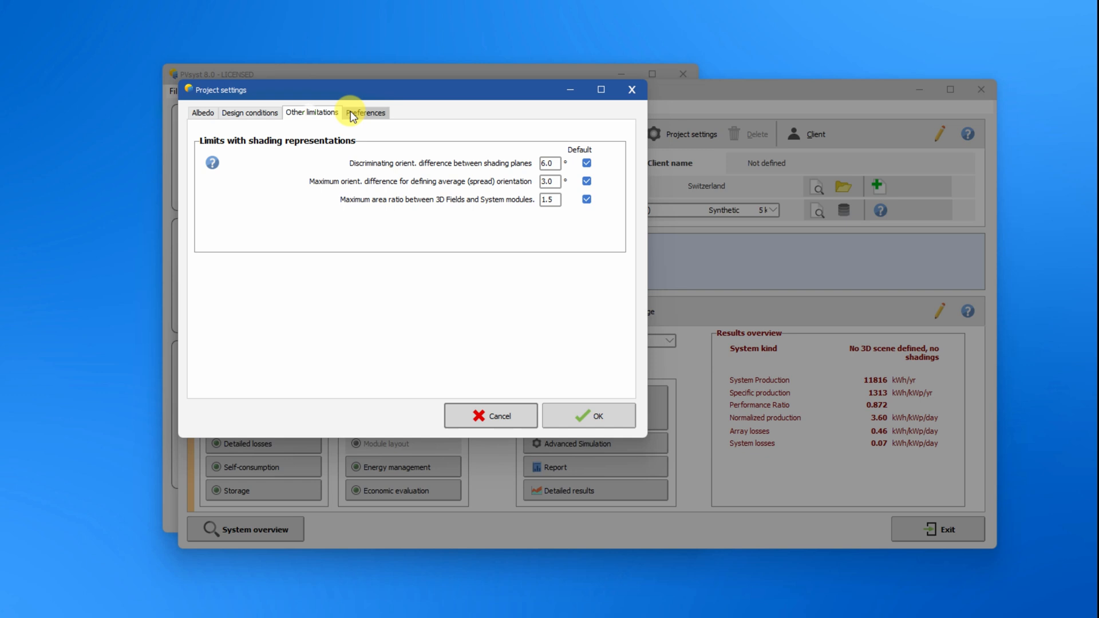
click(364, 113)
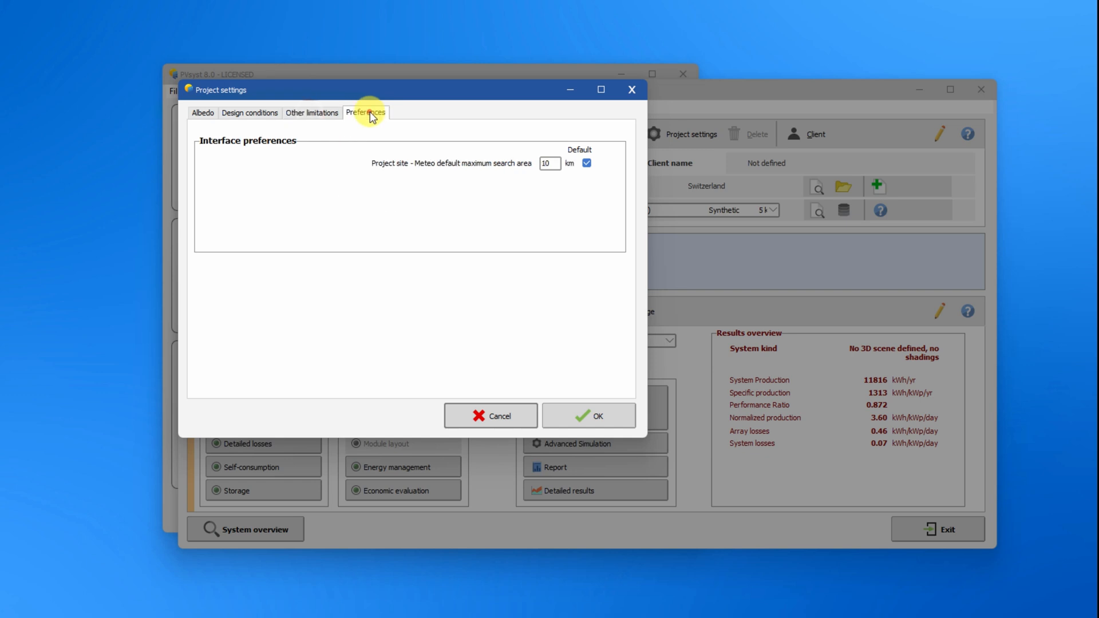
mouse_move(589, 406)
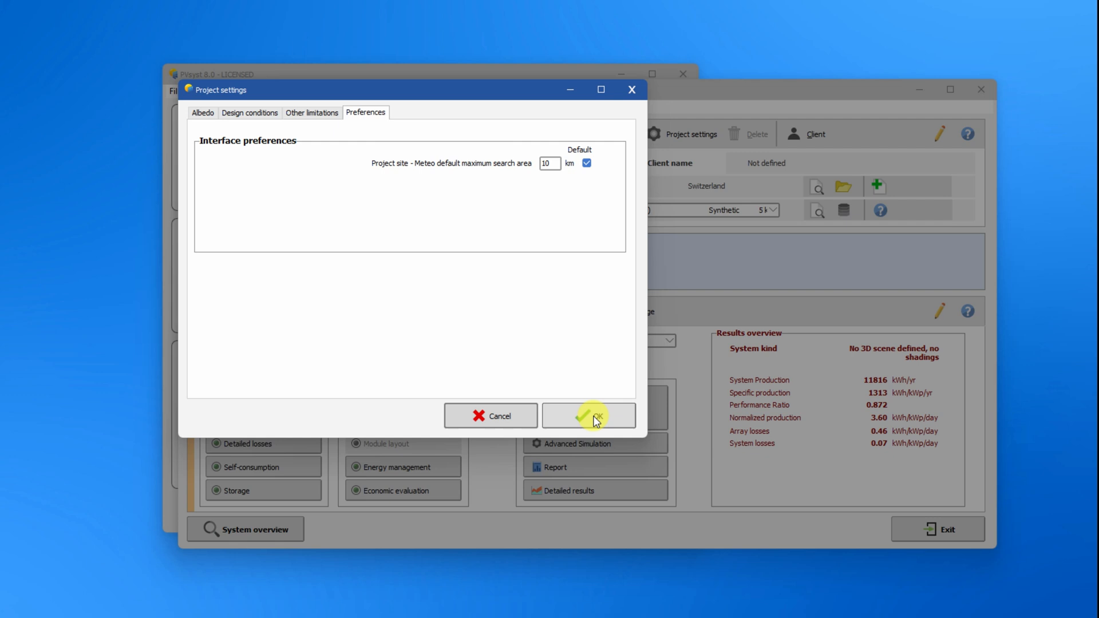
click(589, 415)
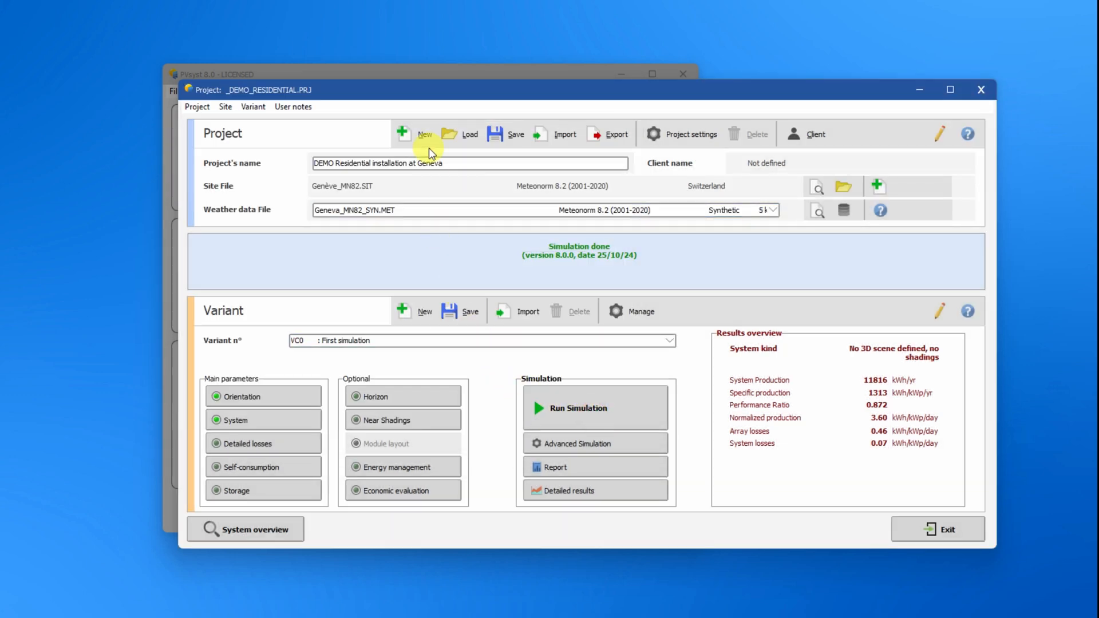
mouse_move(412, 134)
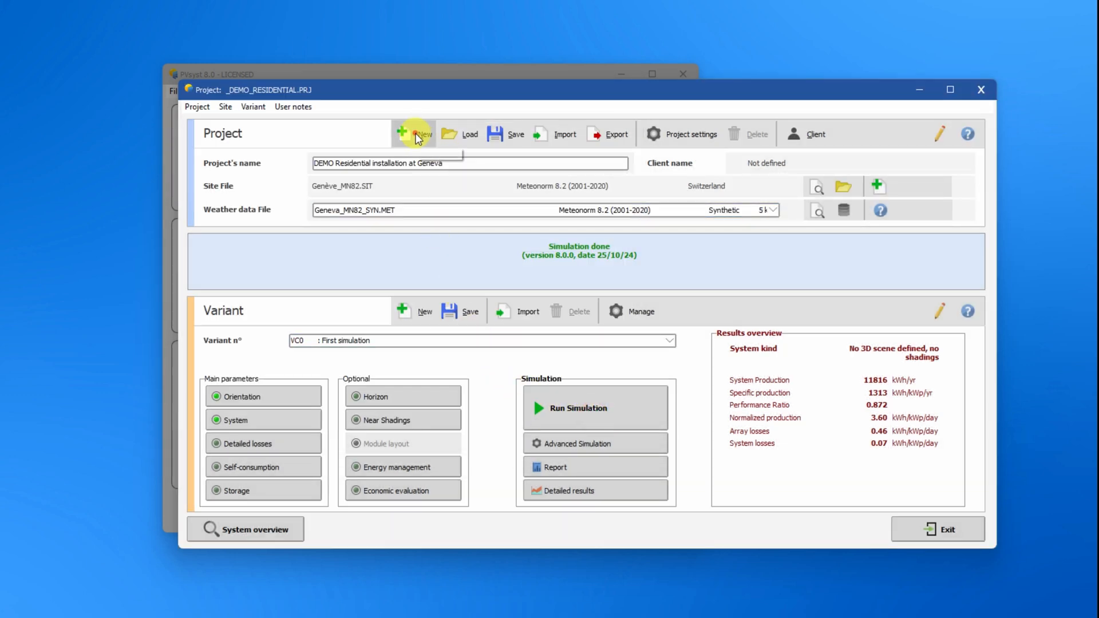
- Create a new project named 'My First Project' and search the site list for 'geneva'
click(404, 134)
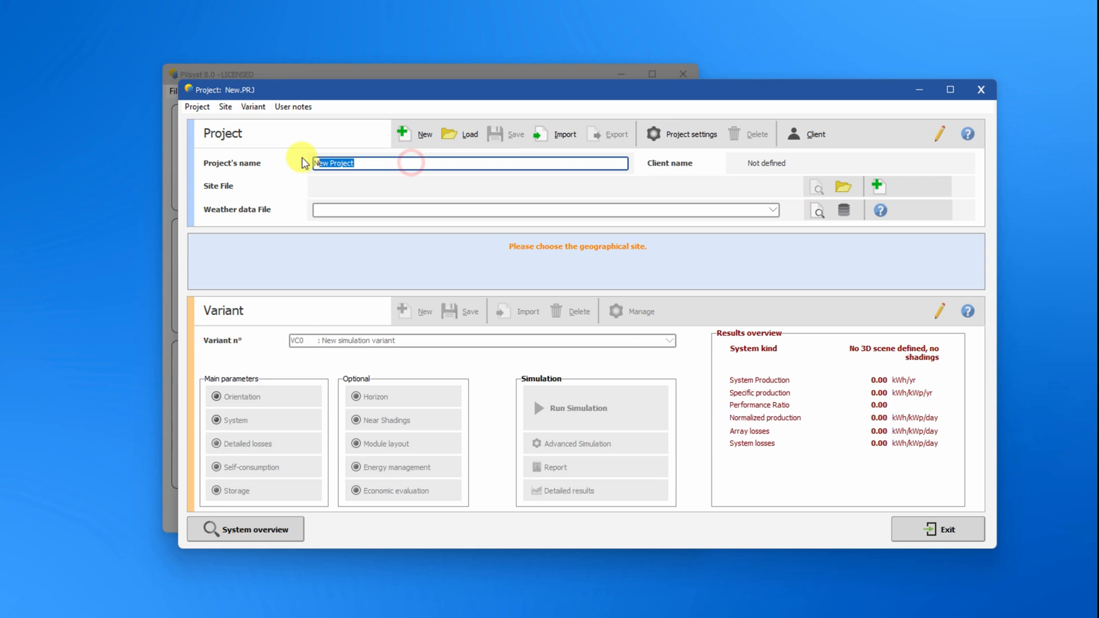
text(My First)
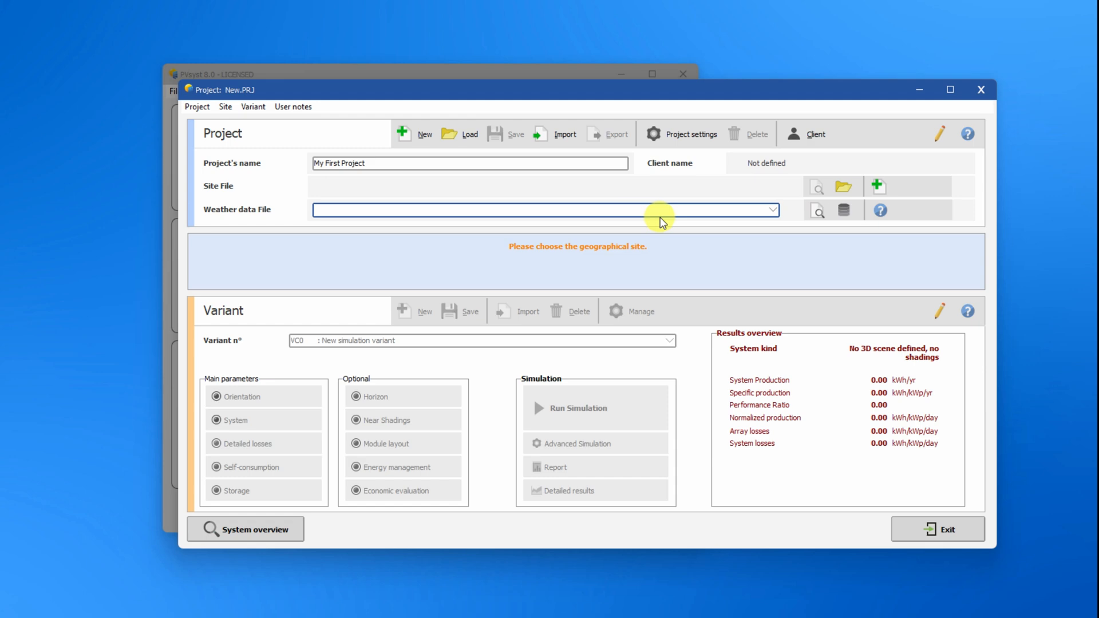
mouse_move(845, 187)
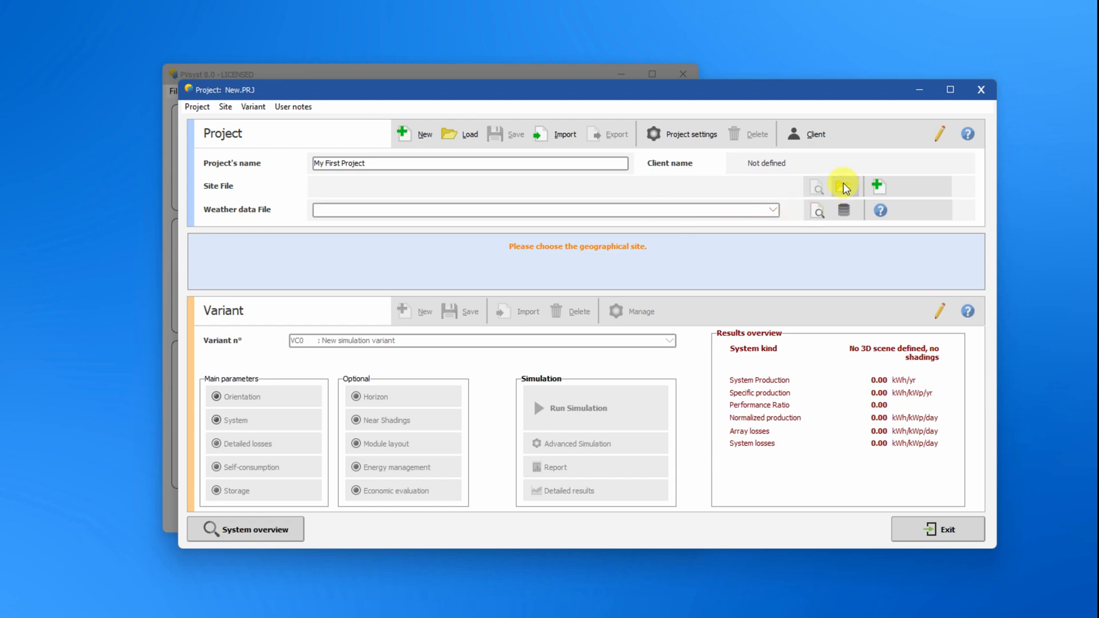
click(816, 186)
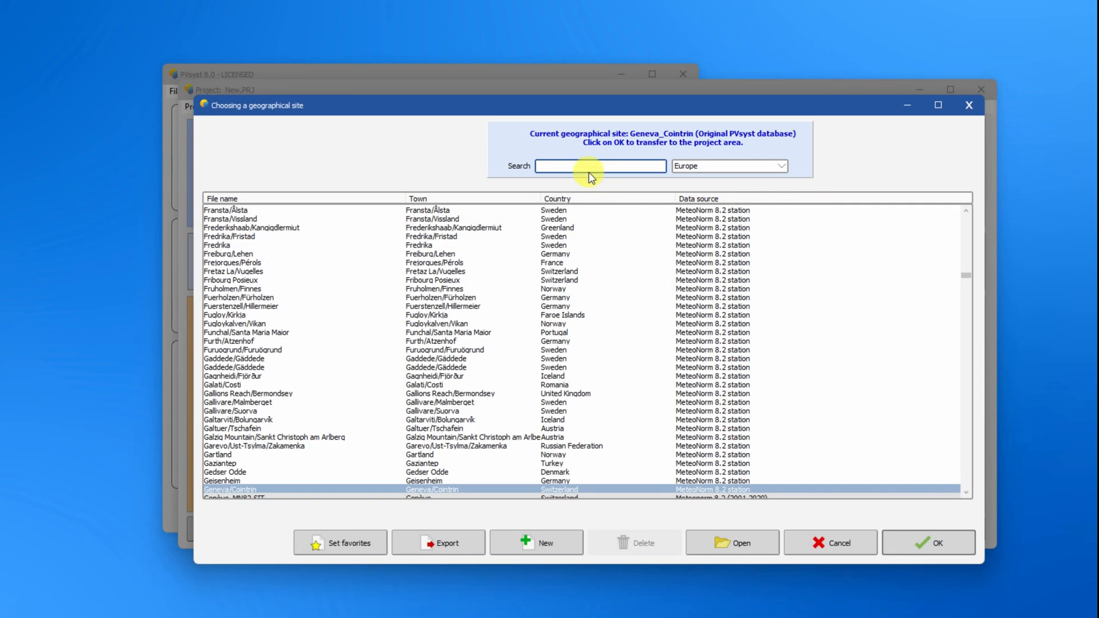
text(geneva)
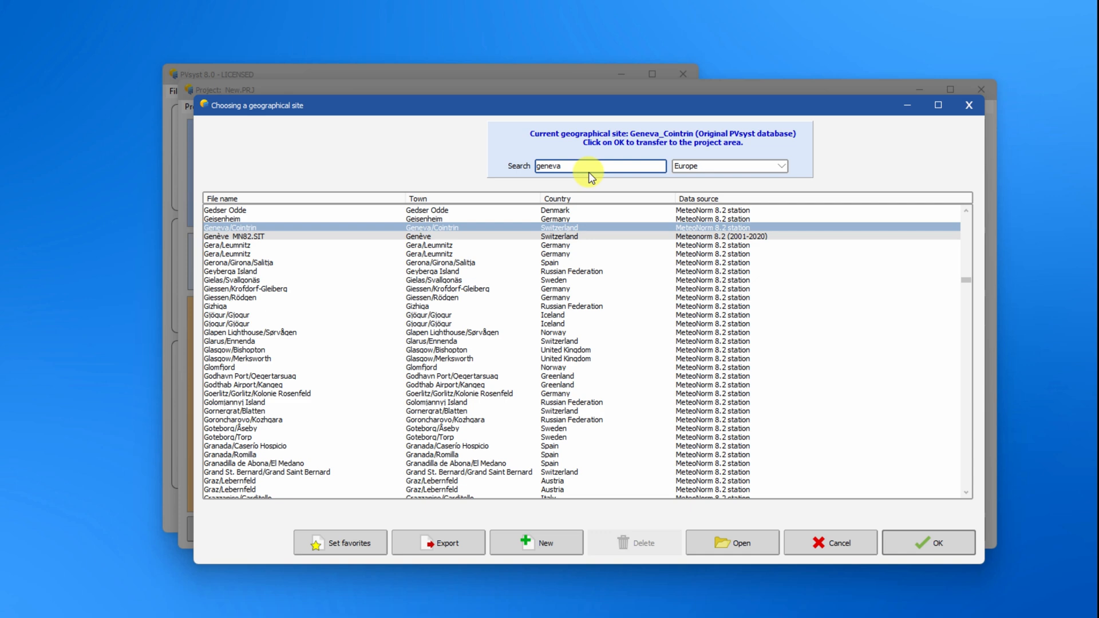
mouse_move(808, 543)
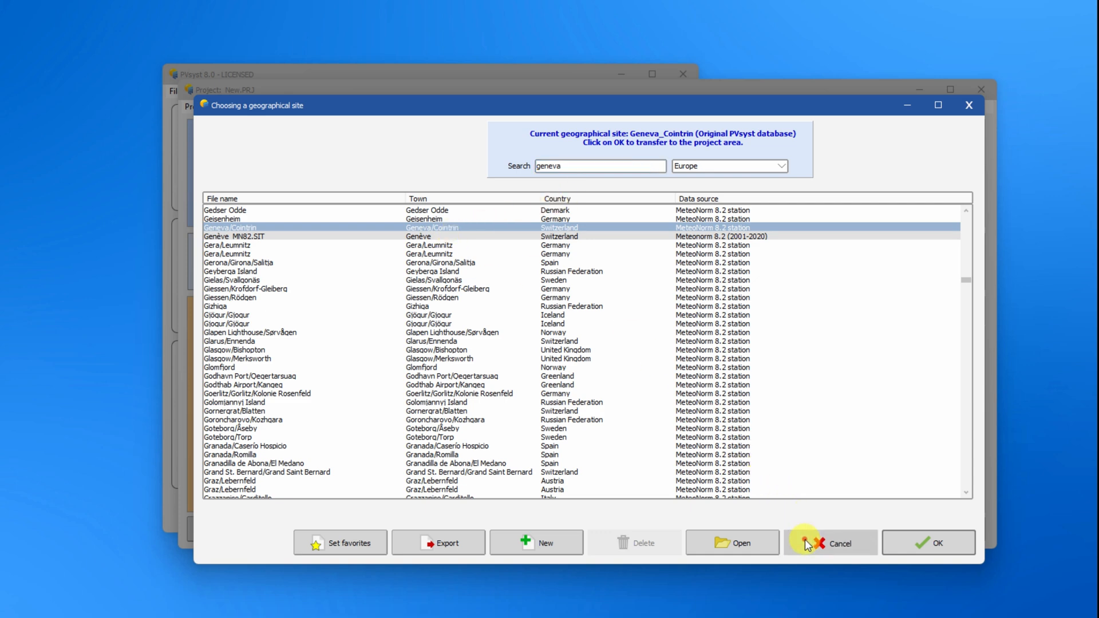
- Create a new site from an interactive map point near Bois-De-La-Bâtie, Geneva
click(536, 543)
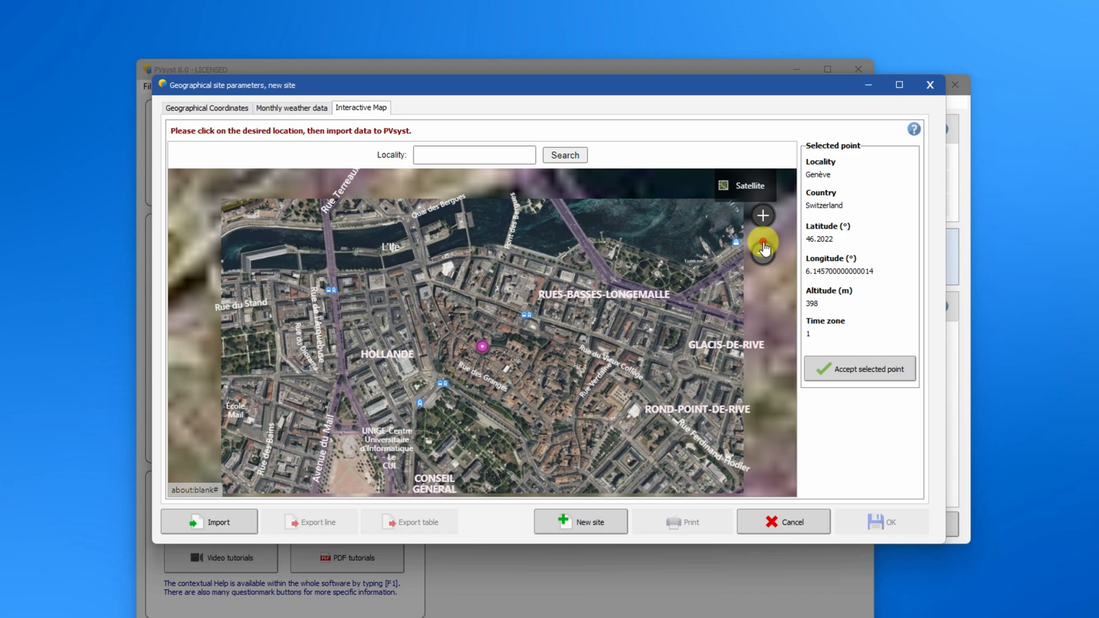
click(762, 215)
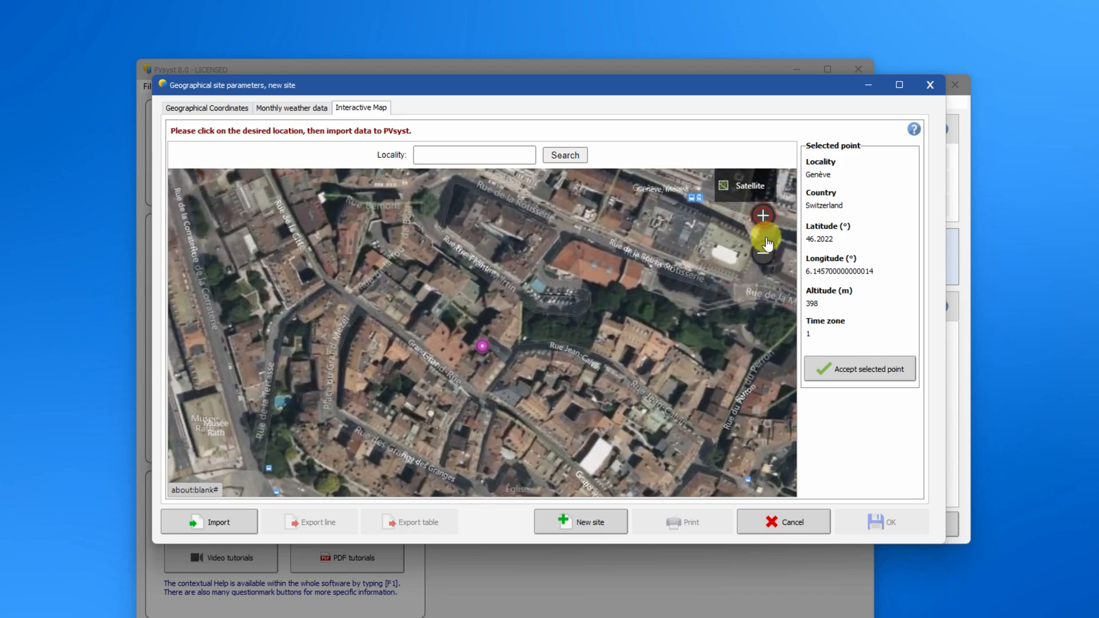
click(763, 253)
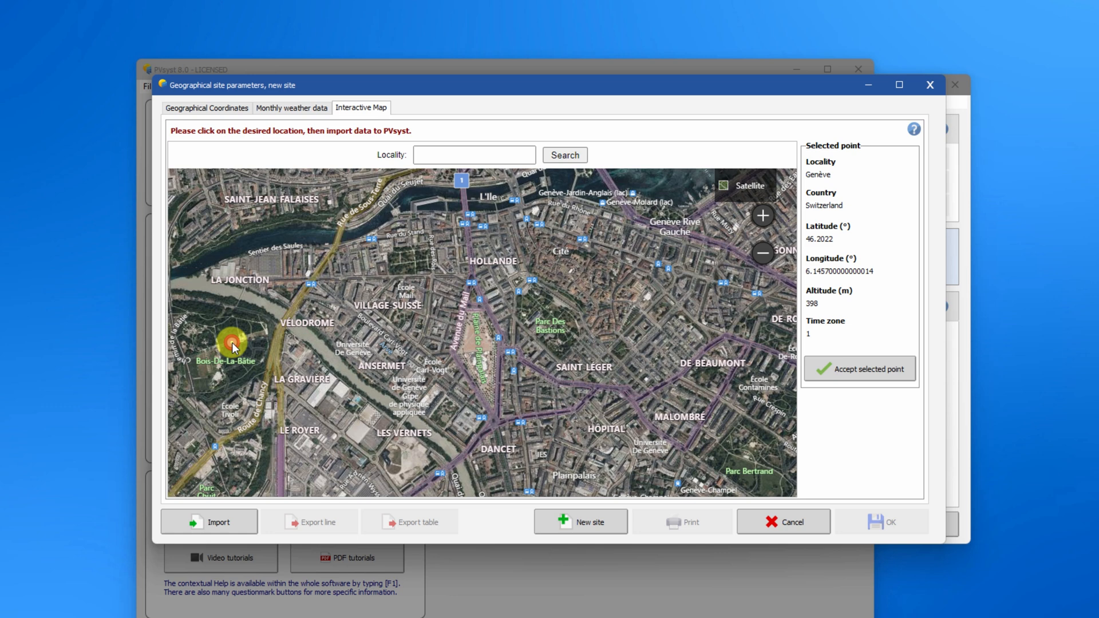
click(231, 343)
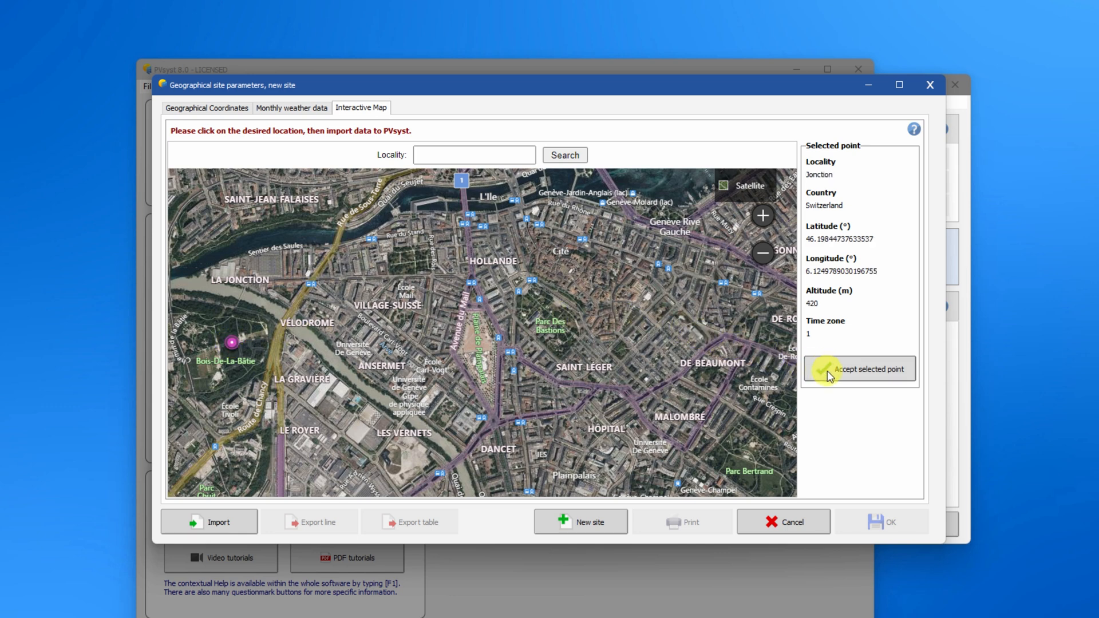
click(859, 369)
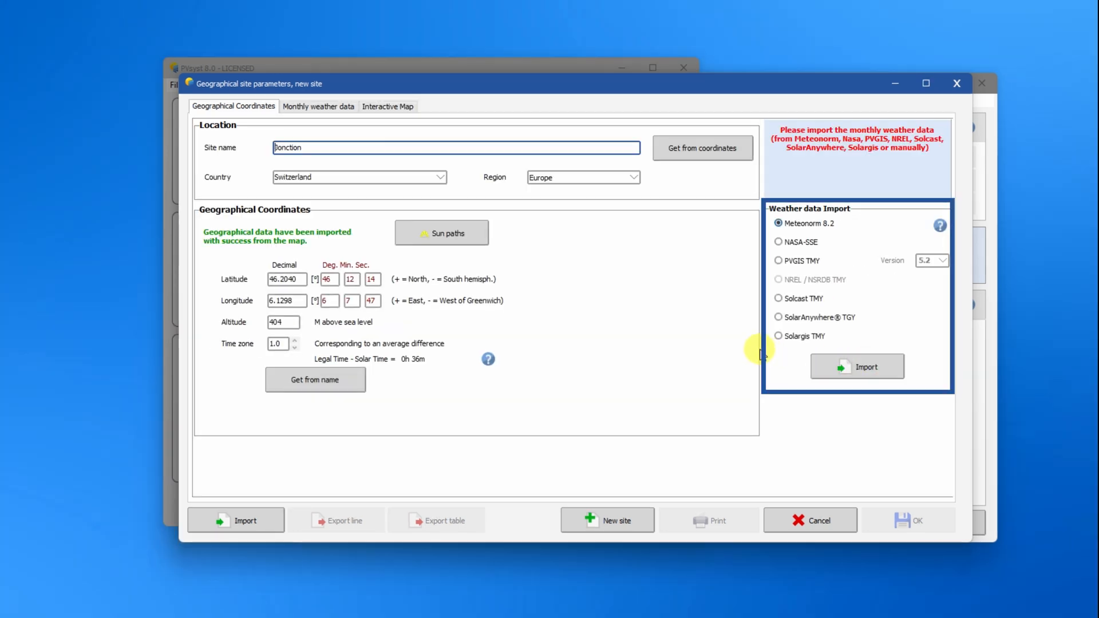
mouse_move(728, 333)
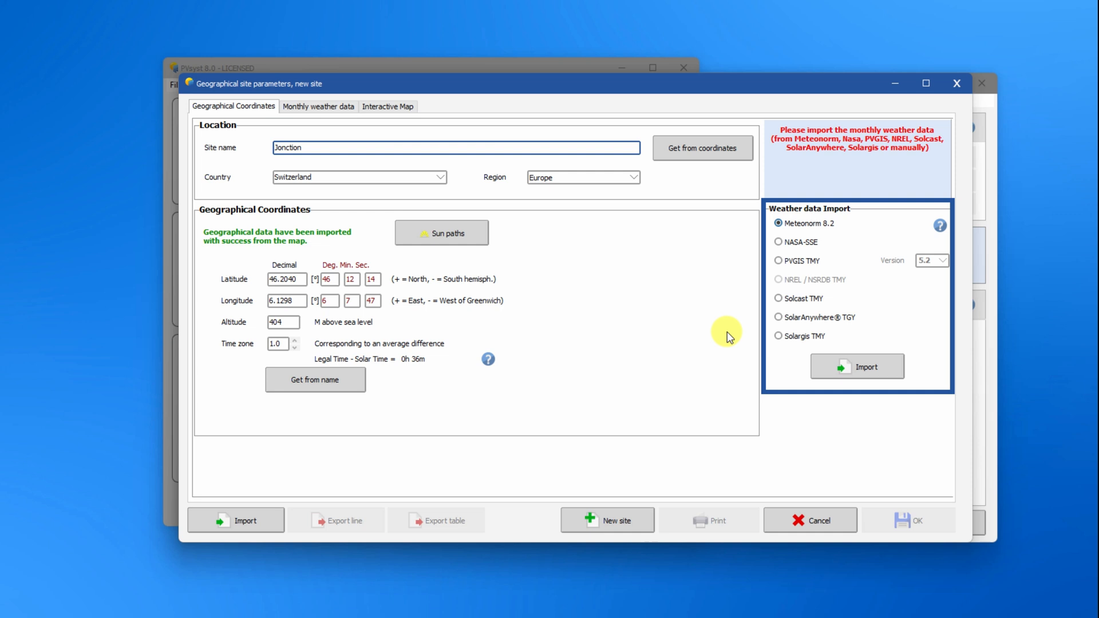
mouse_move(856, 366)
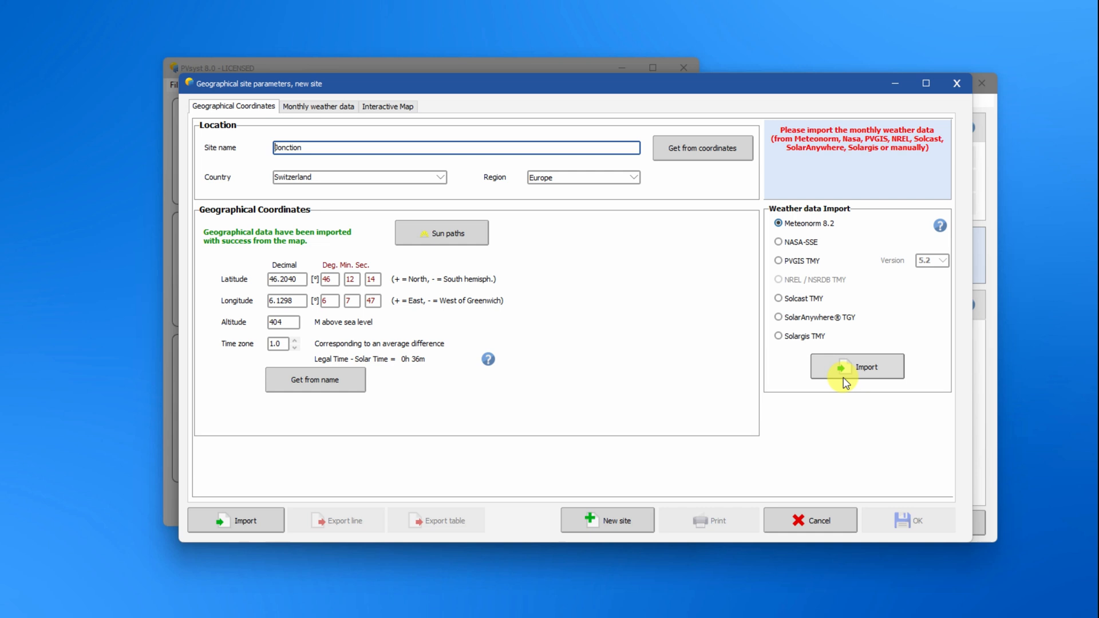
mouse_move(855, 371)
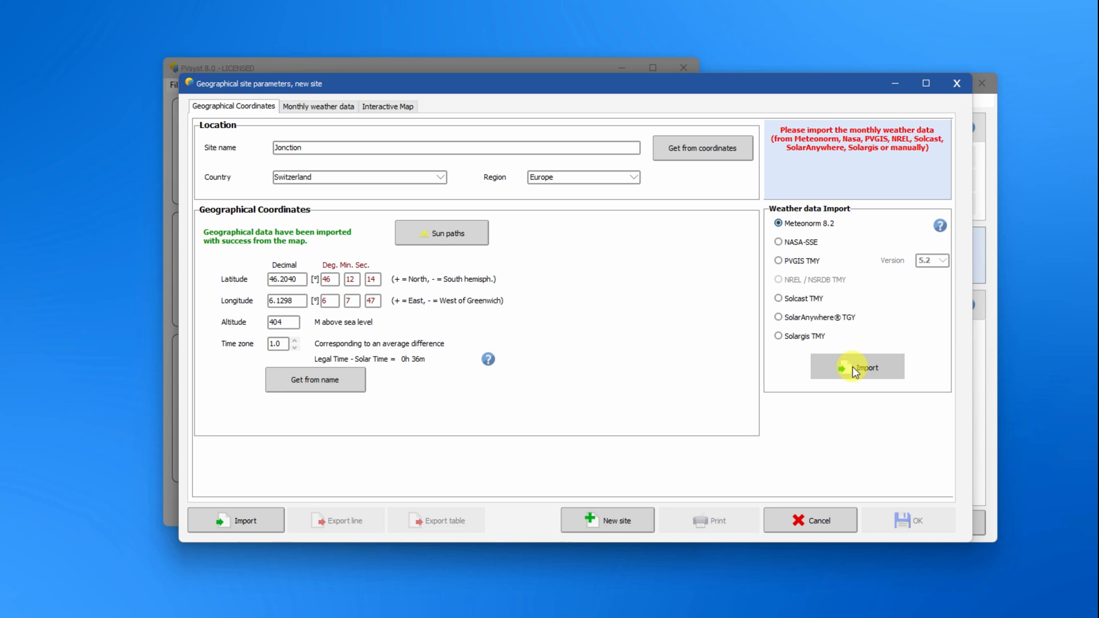
- Import Meteonorm monthly weather for Jonction, overwrite the site file and save the synthetic .MET file
click(857, 366)
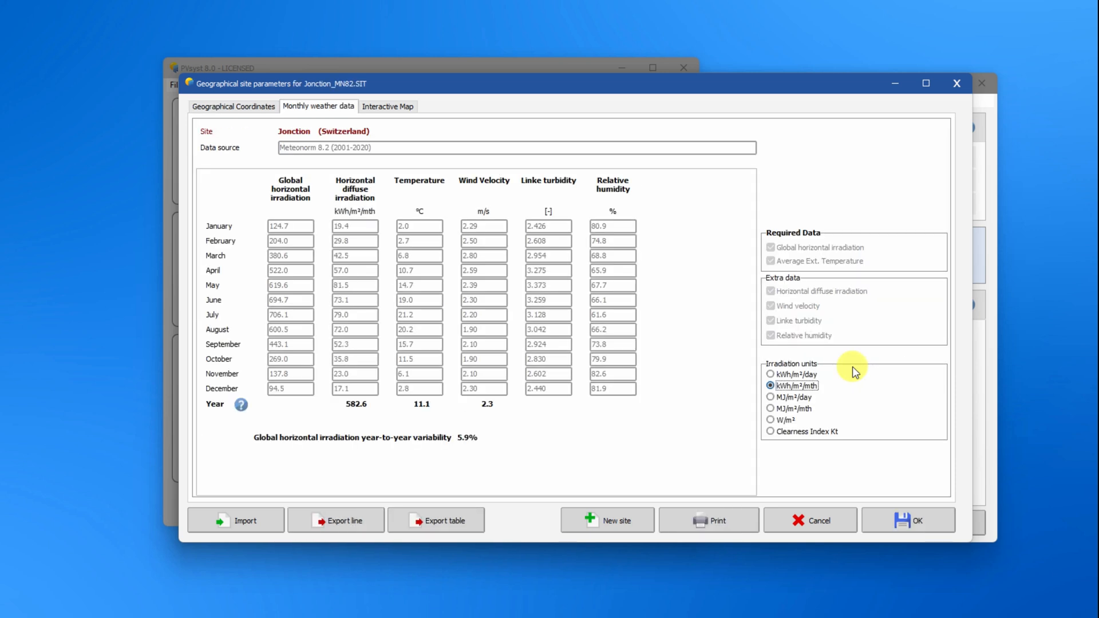
click(770, 385)
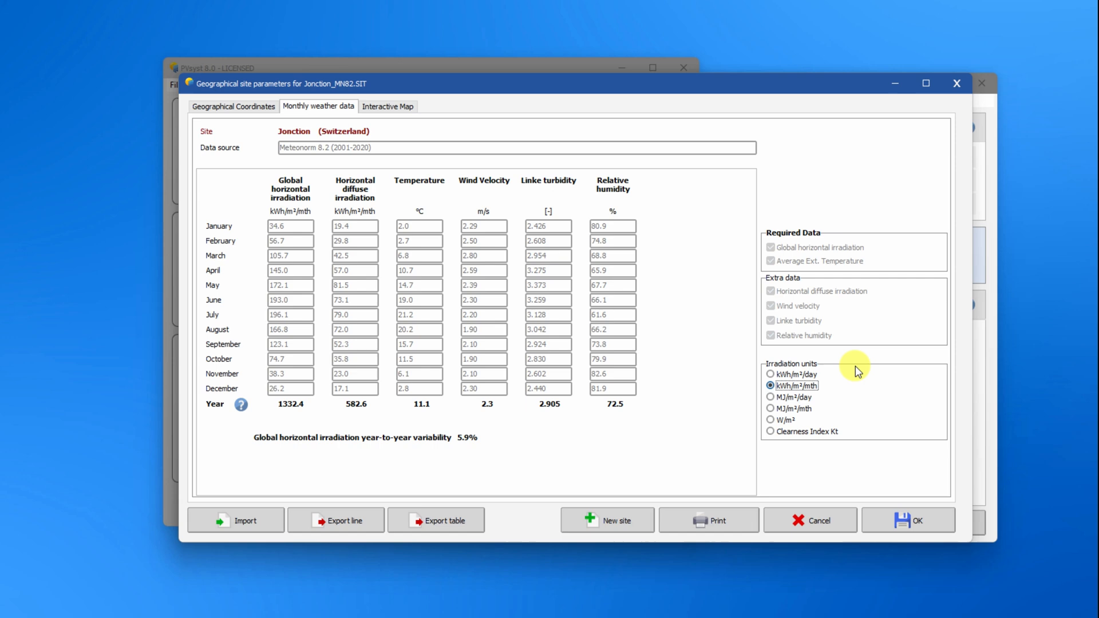
click(906, 520)
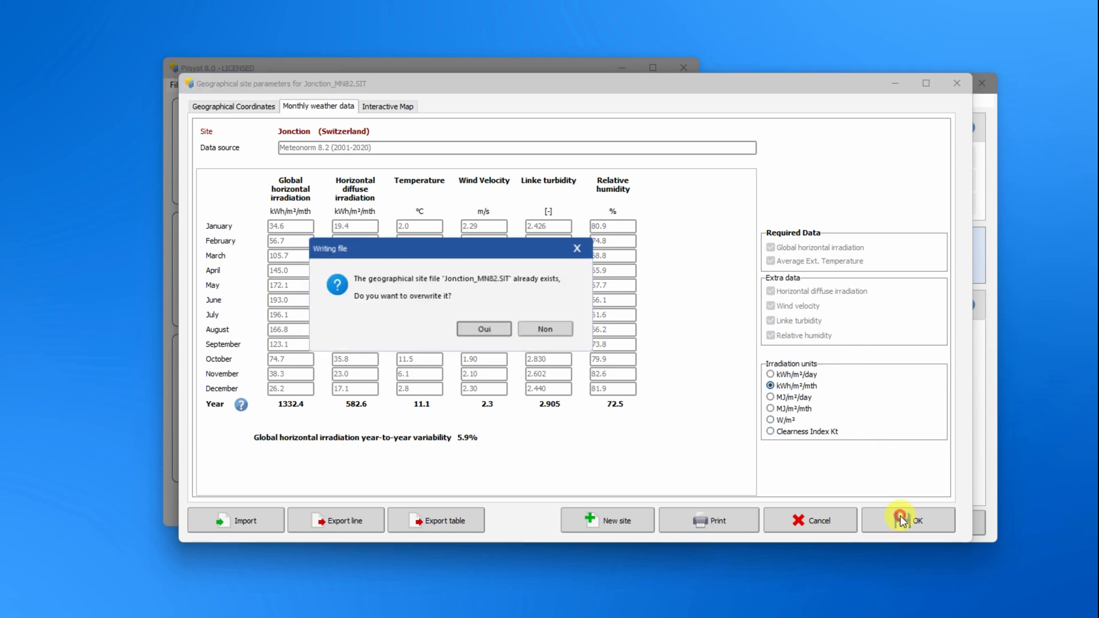
click(483, 328)
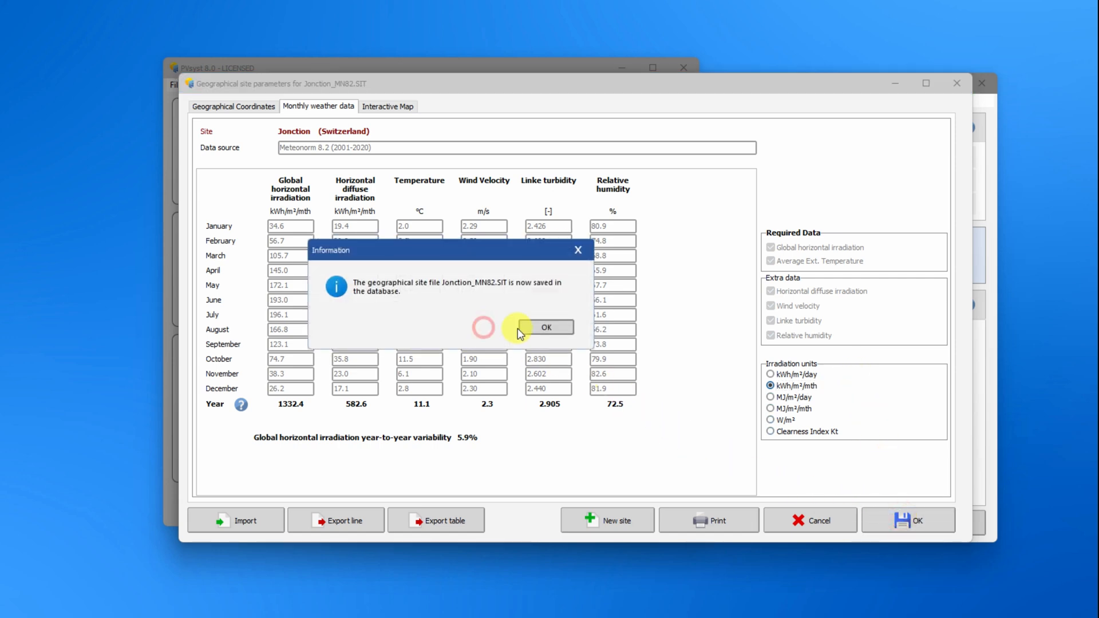
click(547, 327)
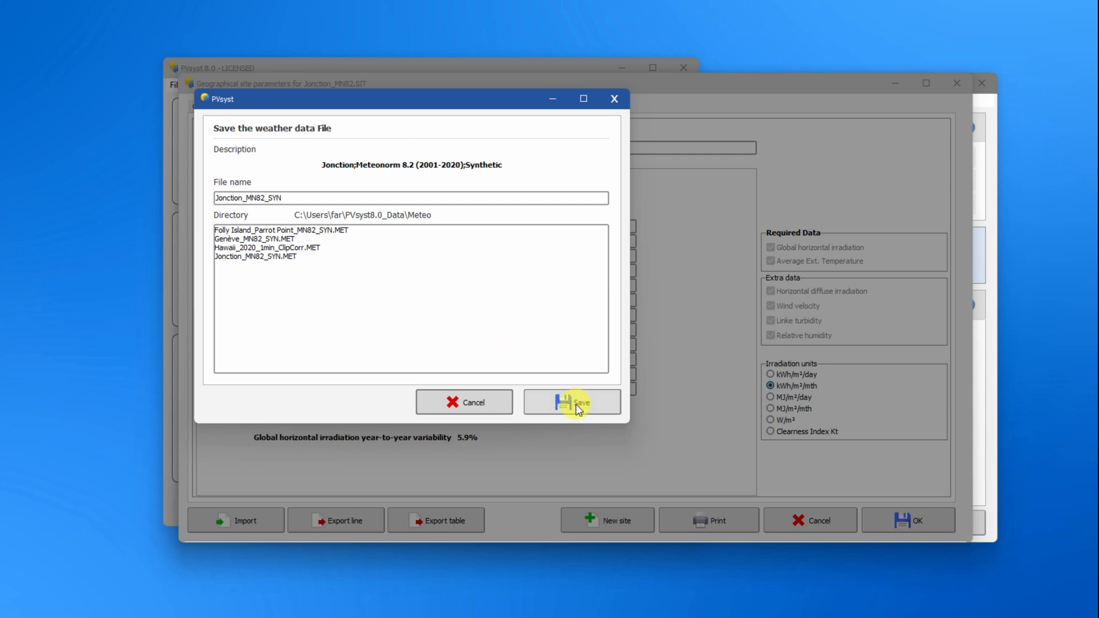
click(572, 402)
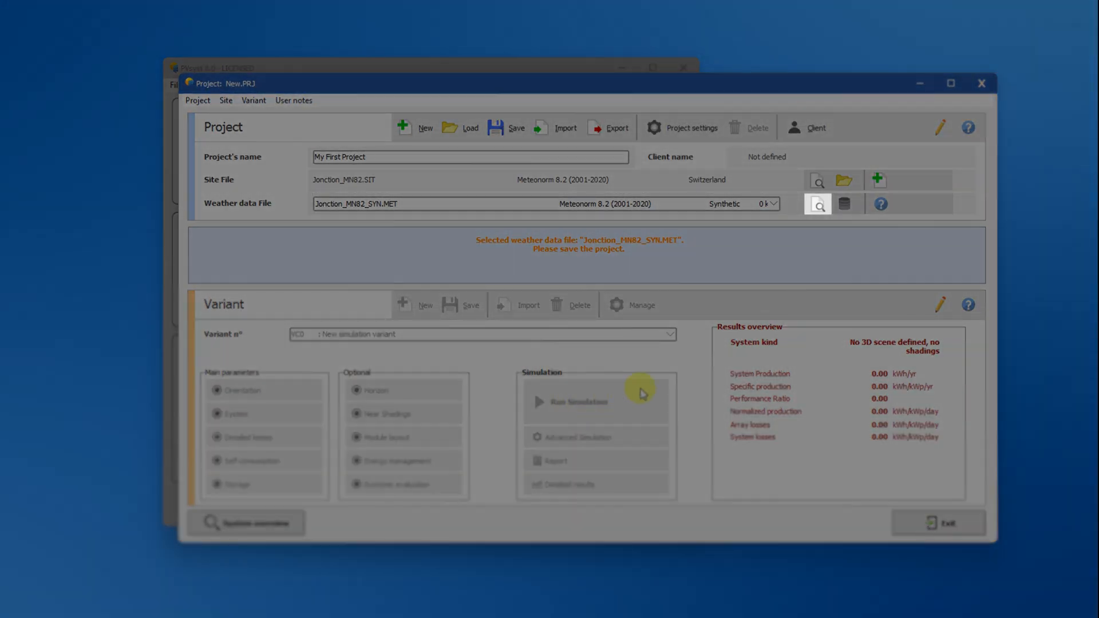
click(816, 203)
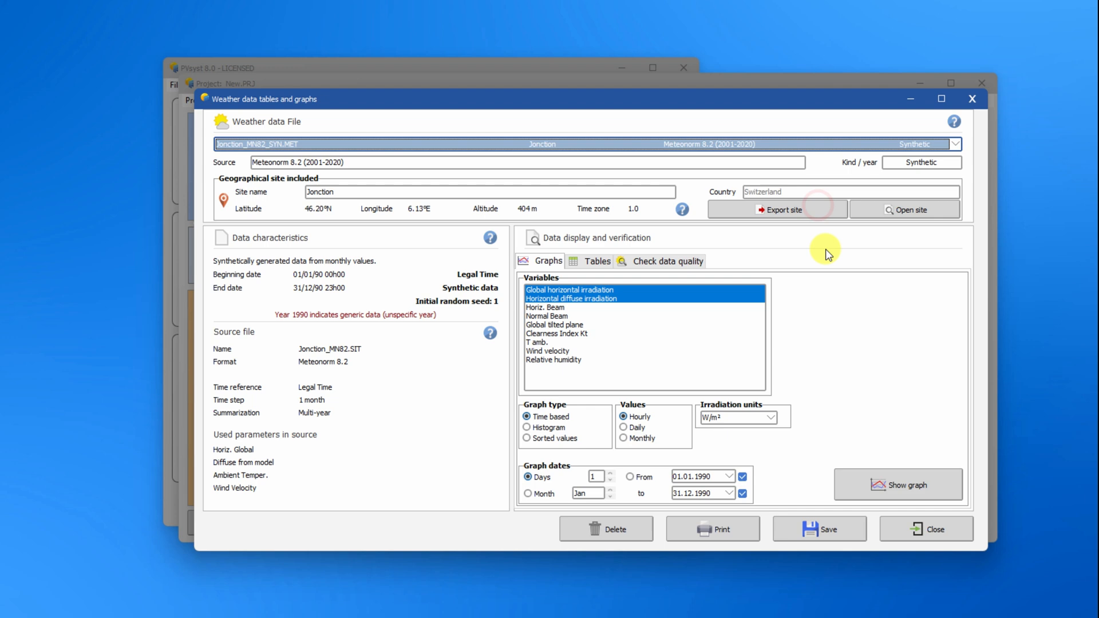
mouse_move(883, 295)
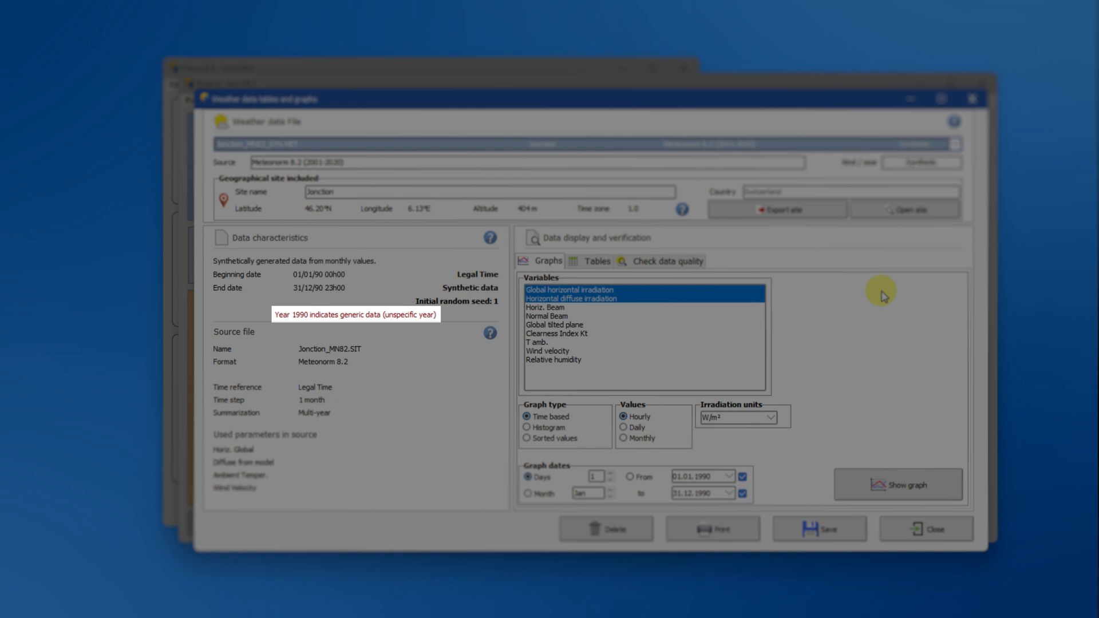
click(926, 528)
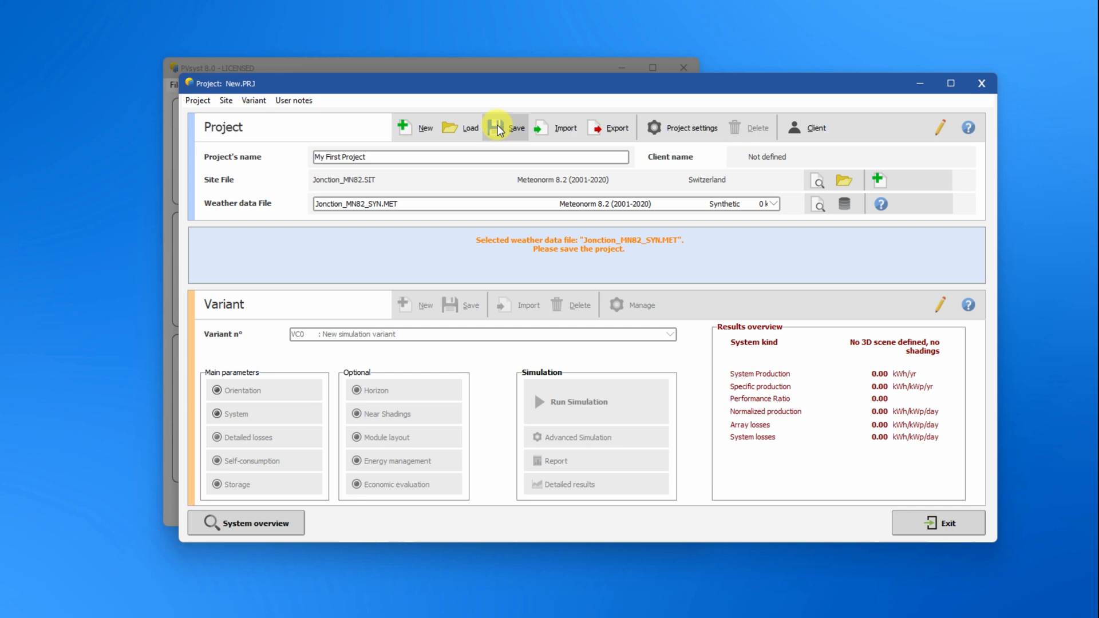
- Save 'My First Project' and bring up the plane orientation manager
click(496, 128)
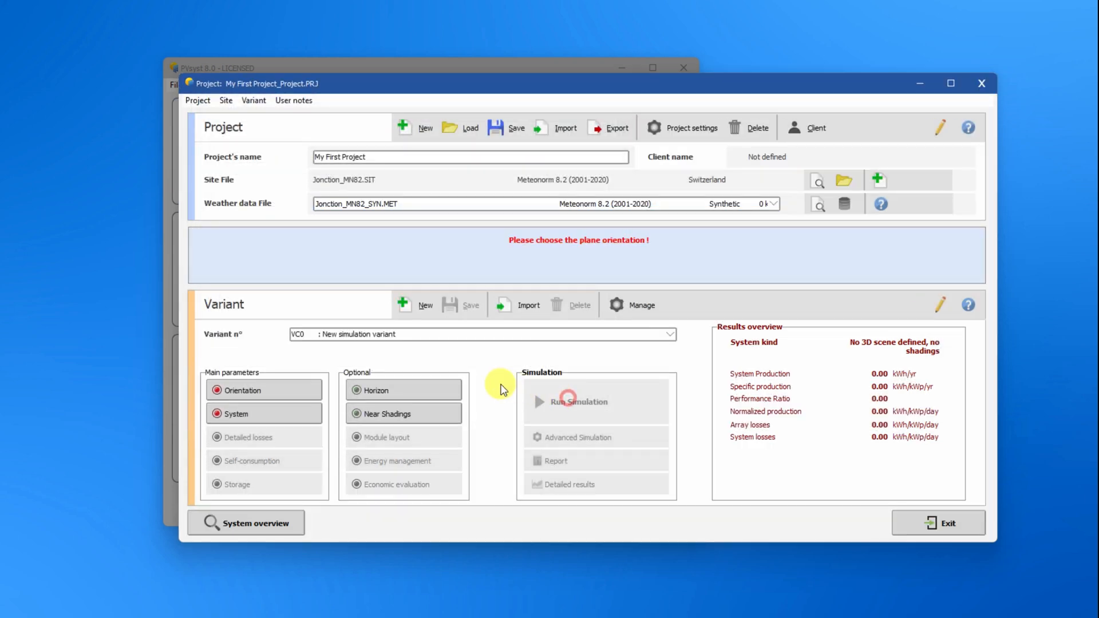
mouse_move(265, 391)
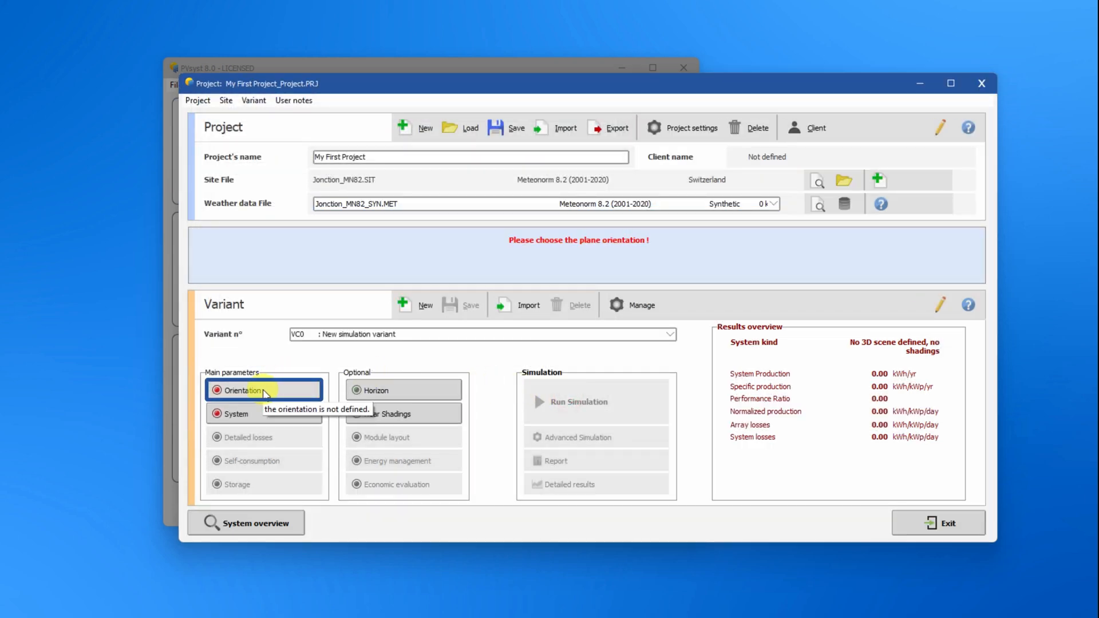
click(244, 391)
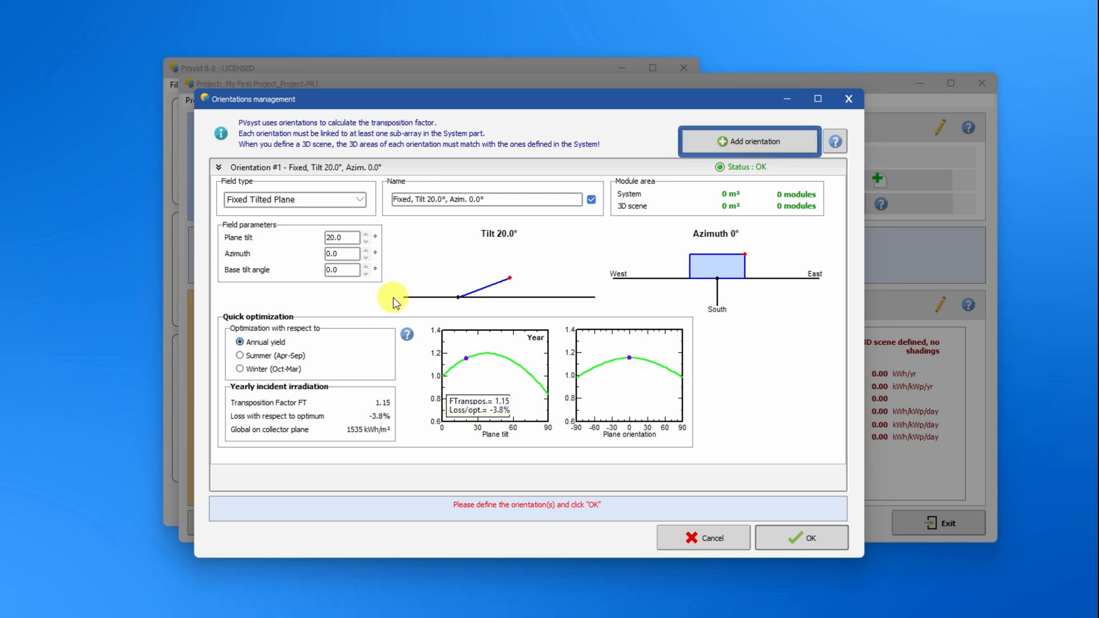
- Set a fixed tilted plane at 30° tilt and 0° azimuth, giving transposition factor 1.19
click(358, 199)
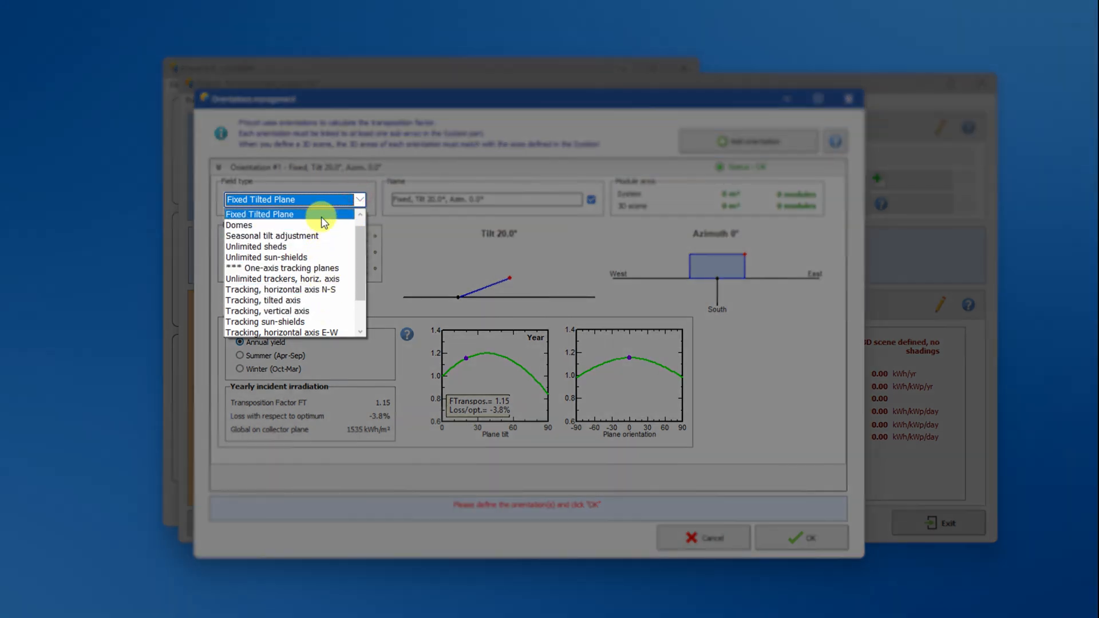
click(260, 214)
text(30)
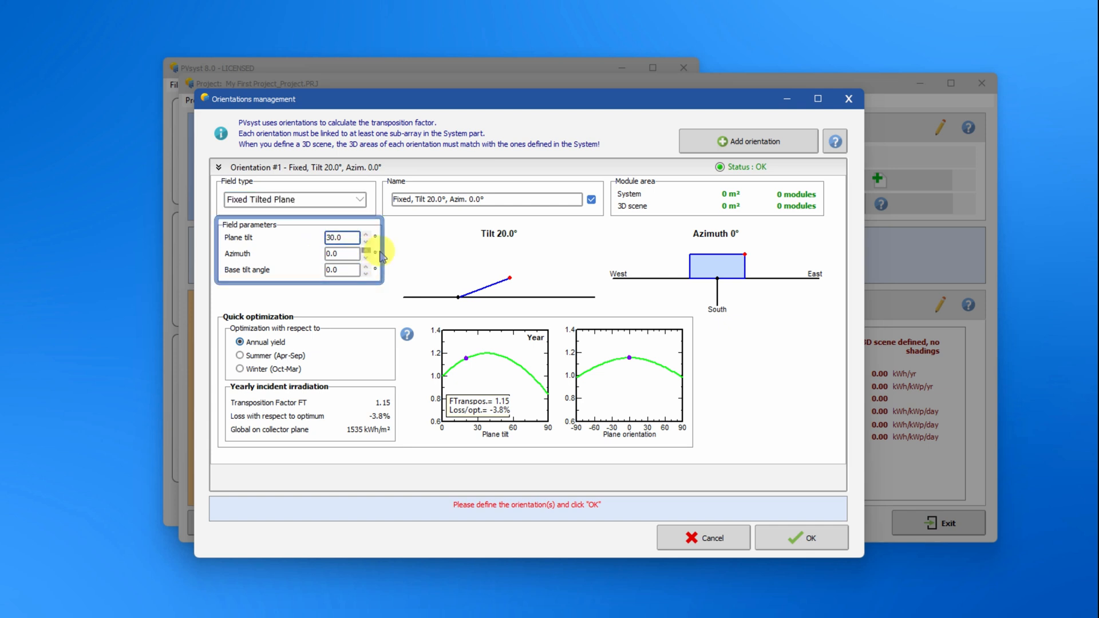
click(364, 234)
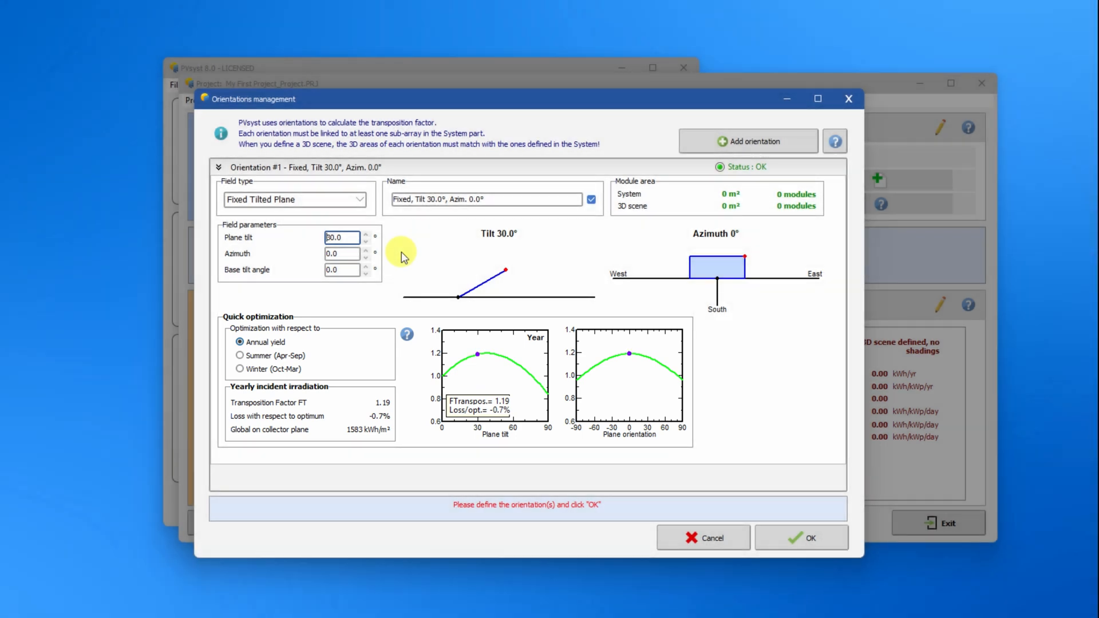
mouse_move(786, 534)
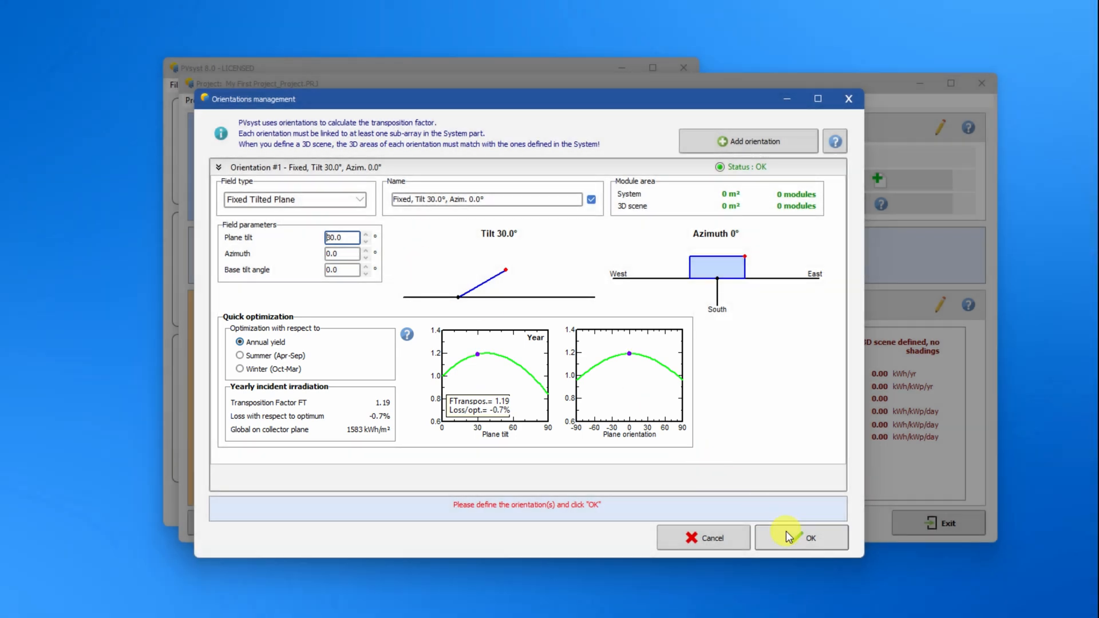
click(811, 537)
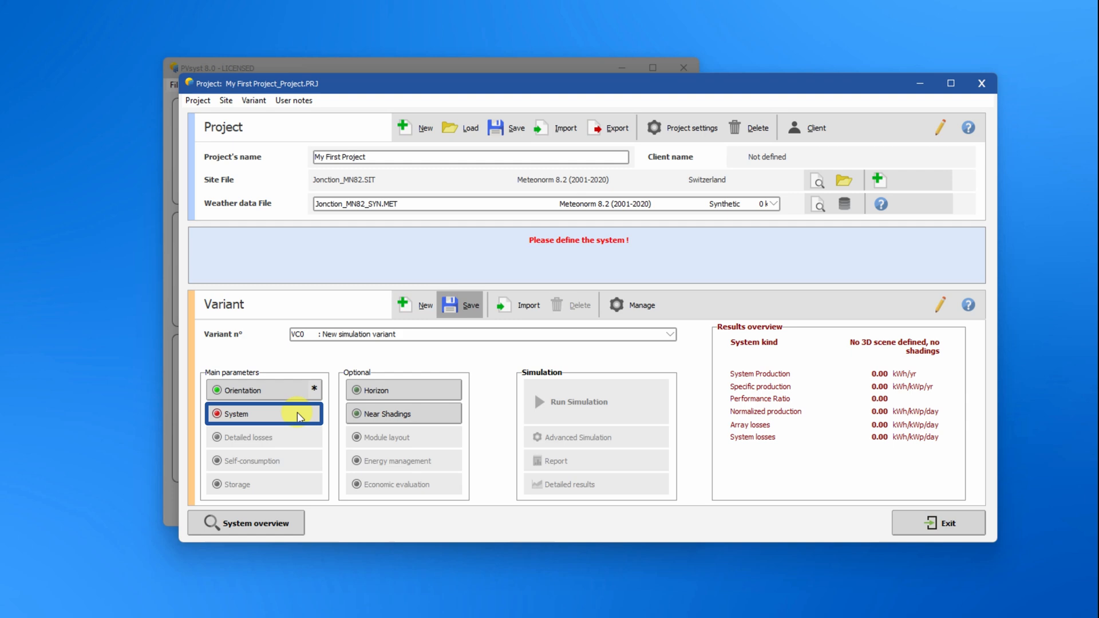
- Choose Mono 300 Wp 60-cell modules with the 9 kWac inverter, PNom sharing, 18 in series on 2 strings
click(242, 413)
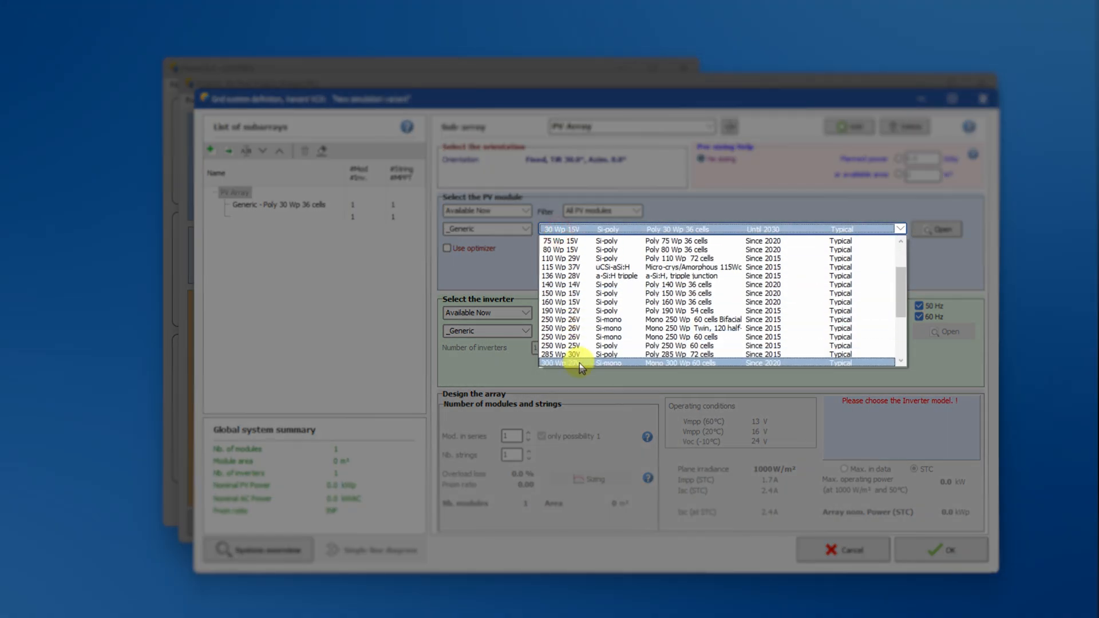
click(602, 363)
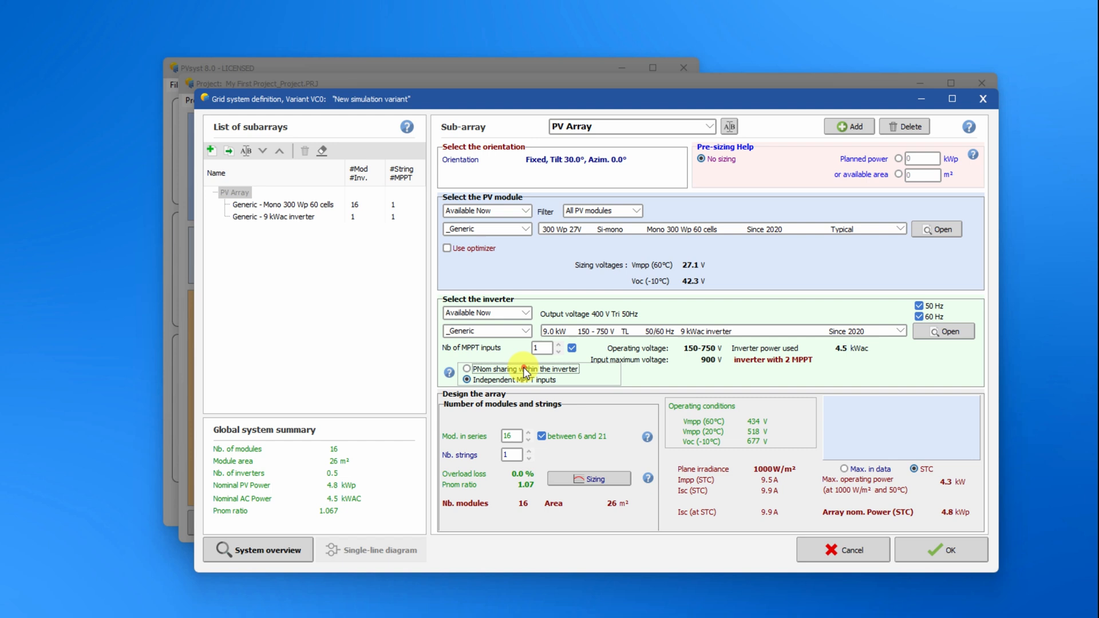
click(467, 369)
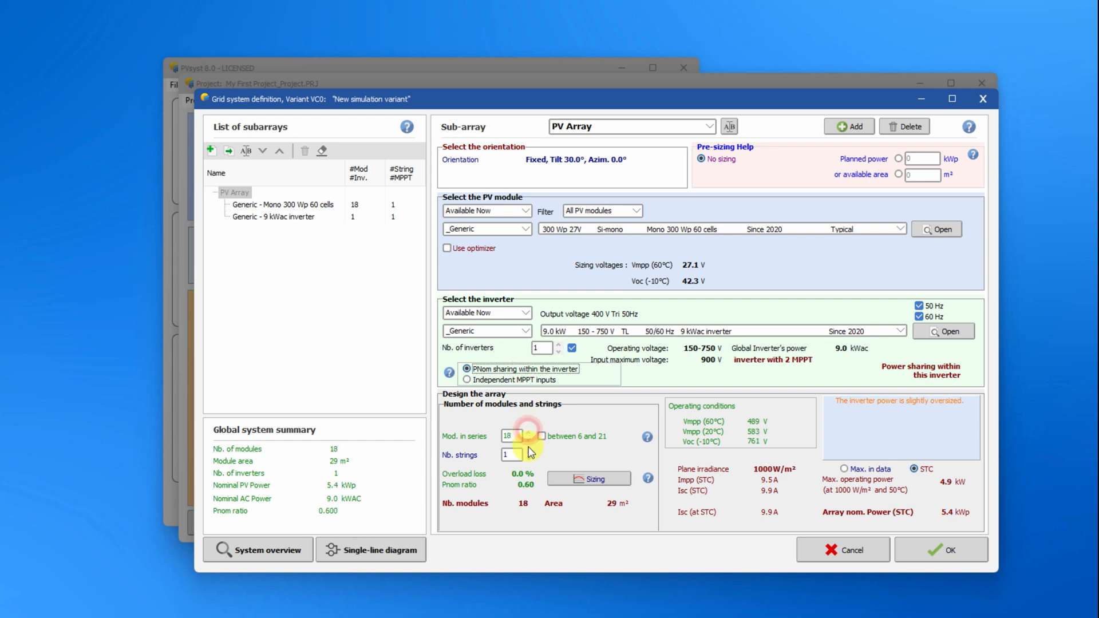
click(528, 451)
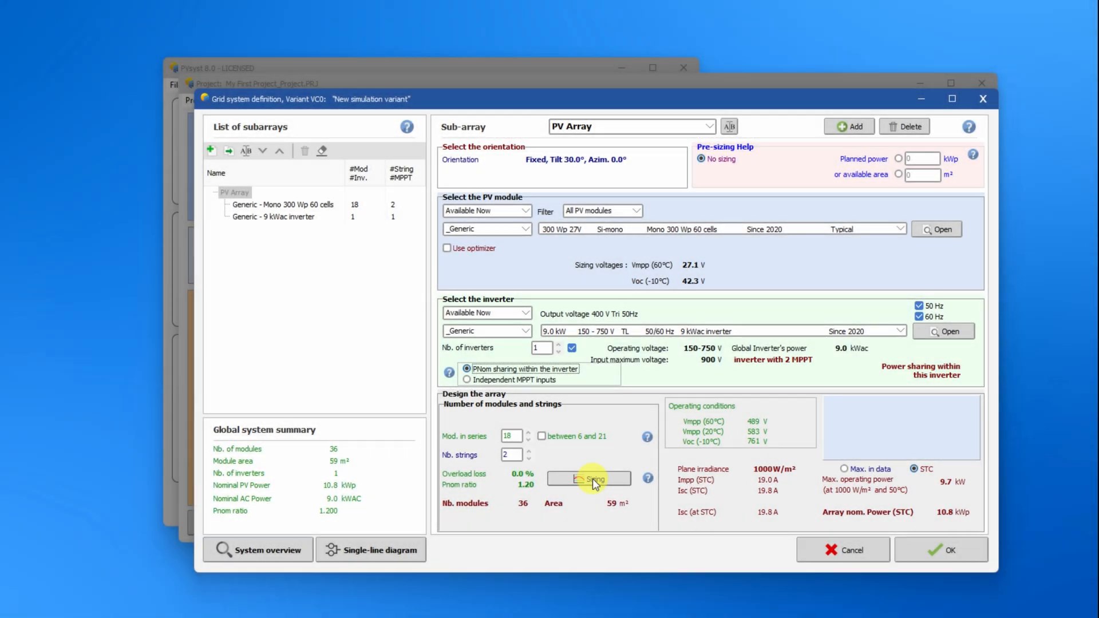
click(589, 478)
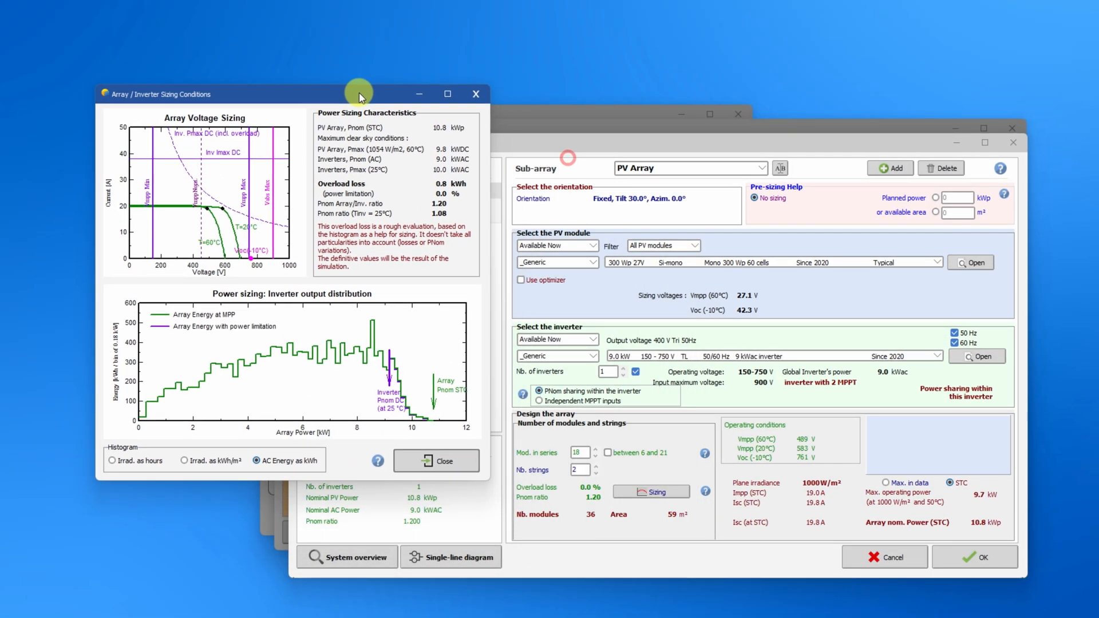
drag(357, 93, 372, 46)
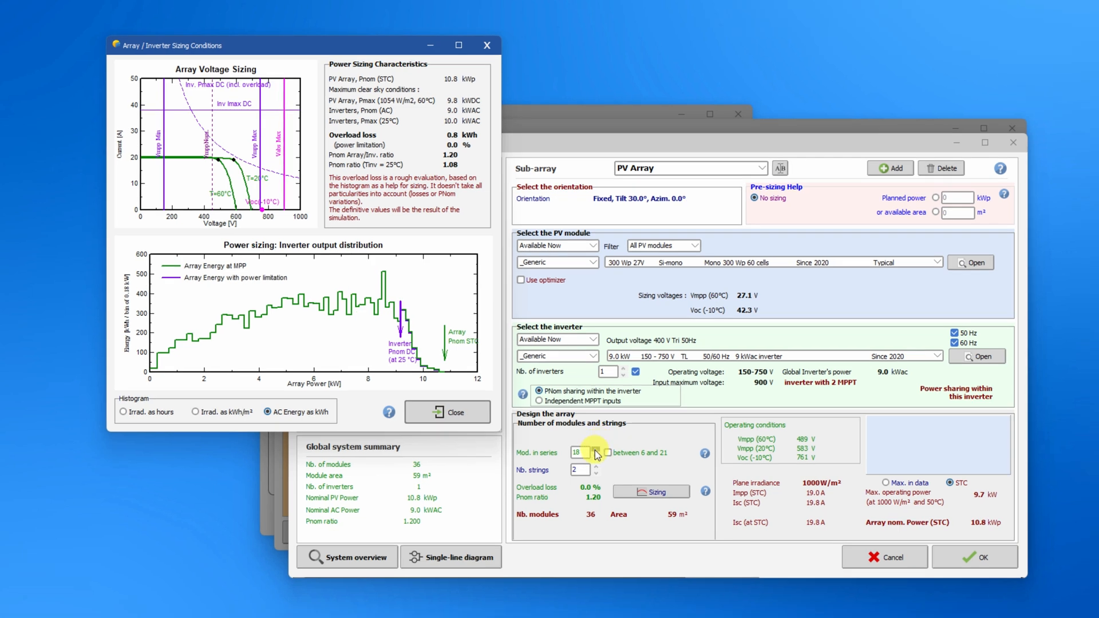
click(595, 449)
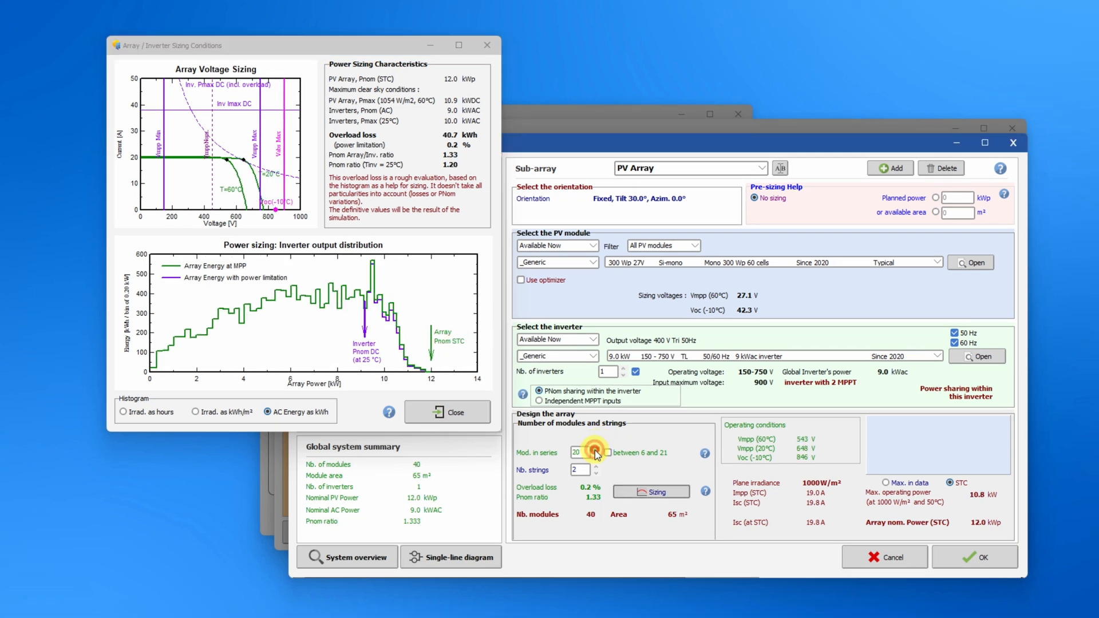
click(594, 449)
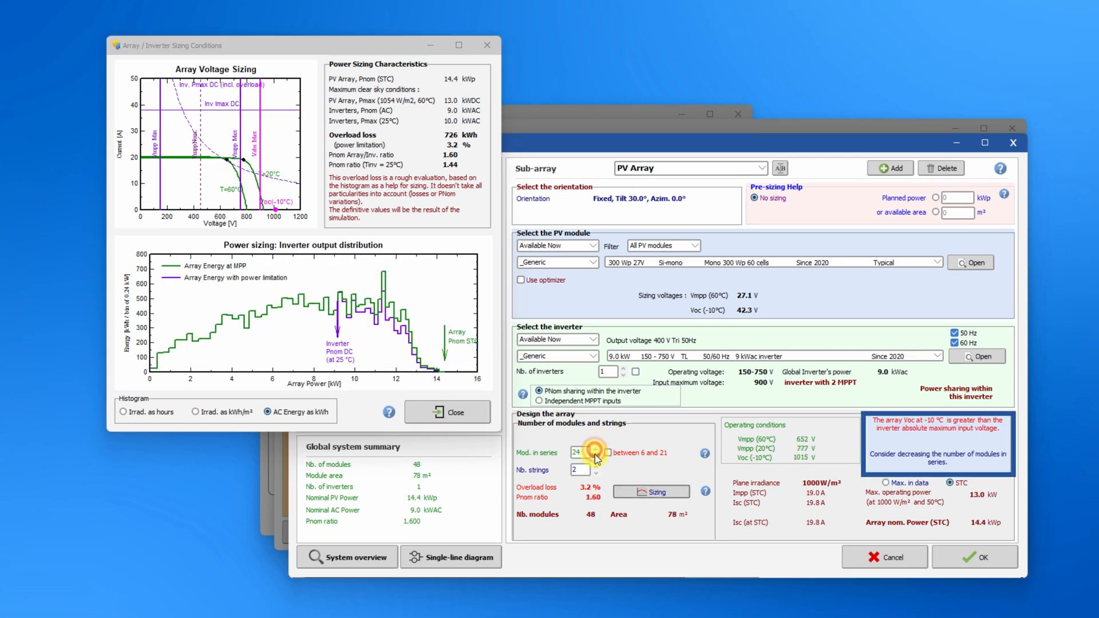
click(594, 456)
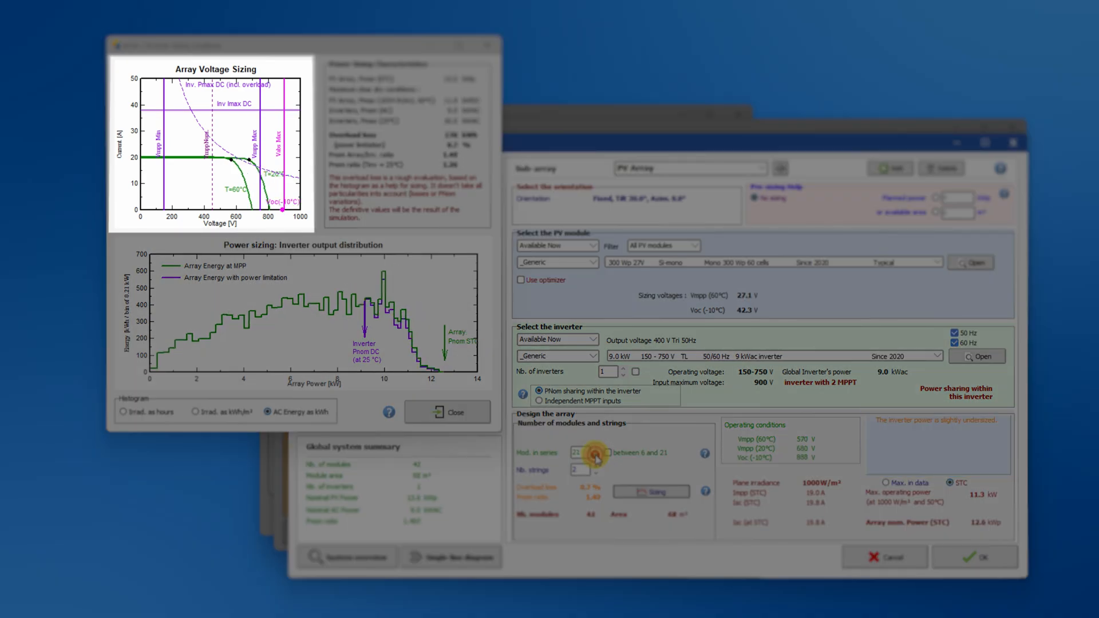
click(589, 468)
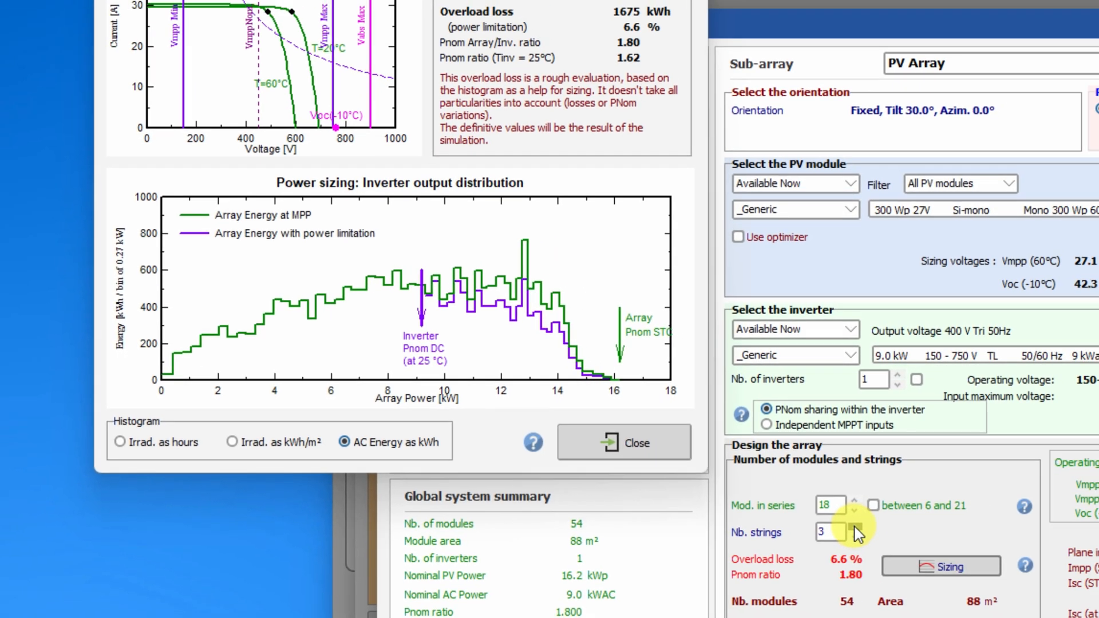
click(845, 536)
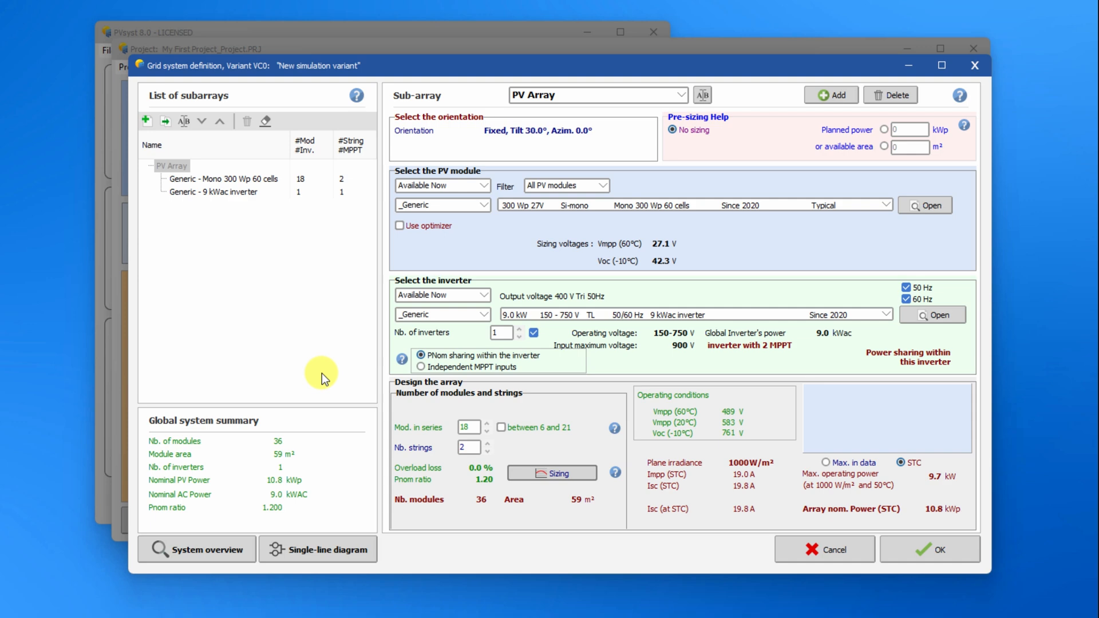
- Confirm the system and run the simulation, yielding 14,507 kWh/year and PR 0.873
click(929, 549)
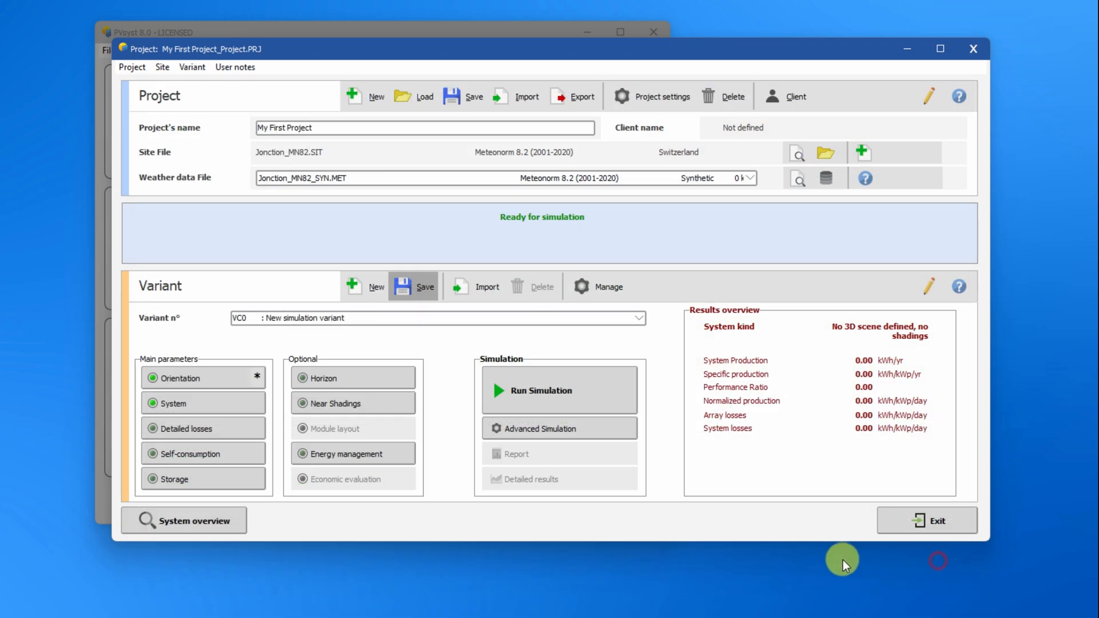
click(559, 391)
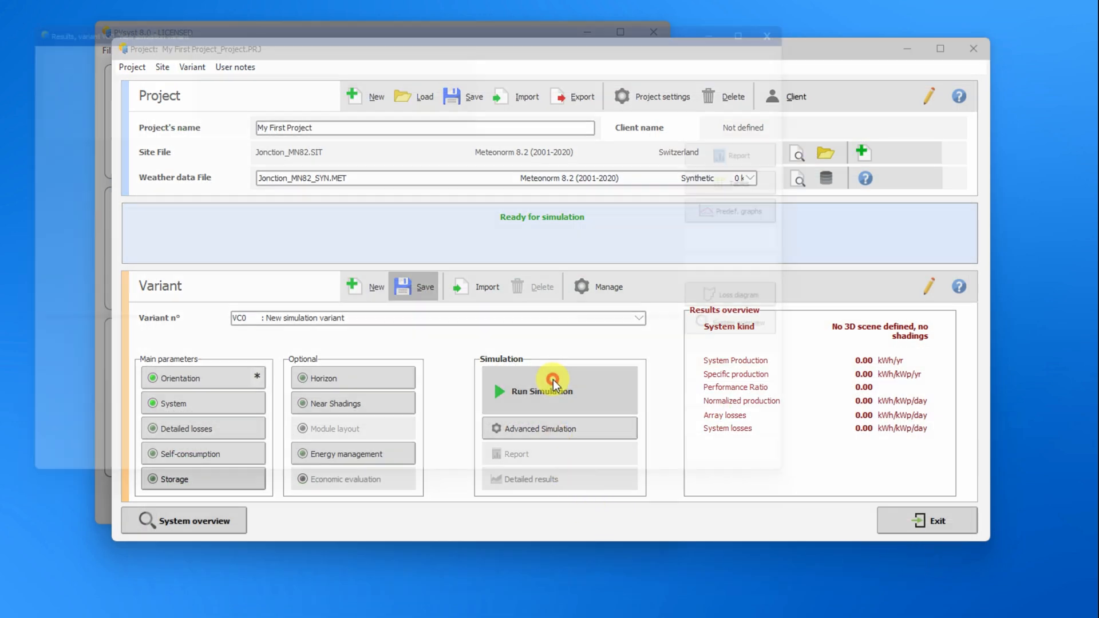
click(541, 391)
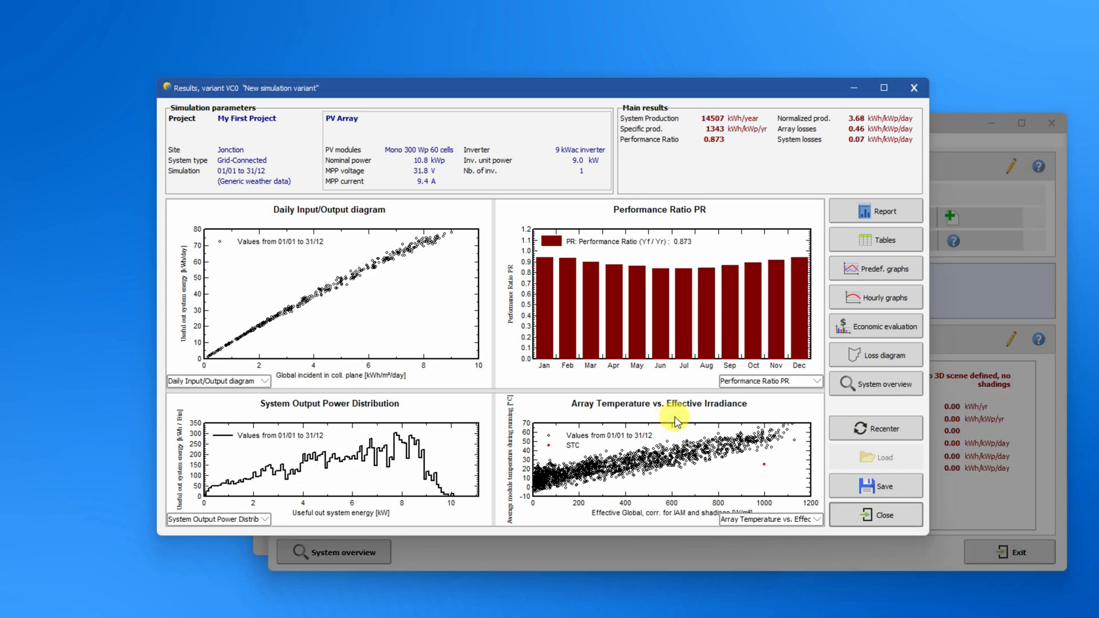
mouse_move(978, 374)
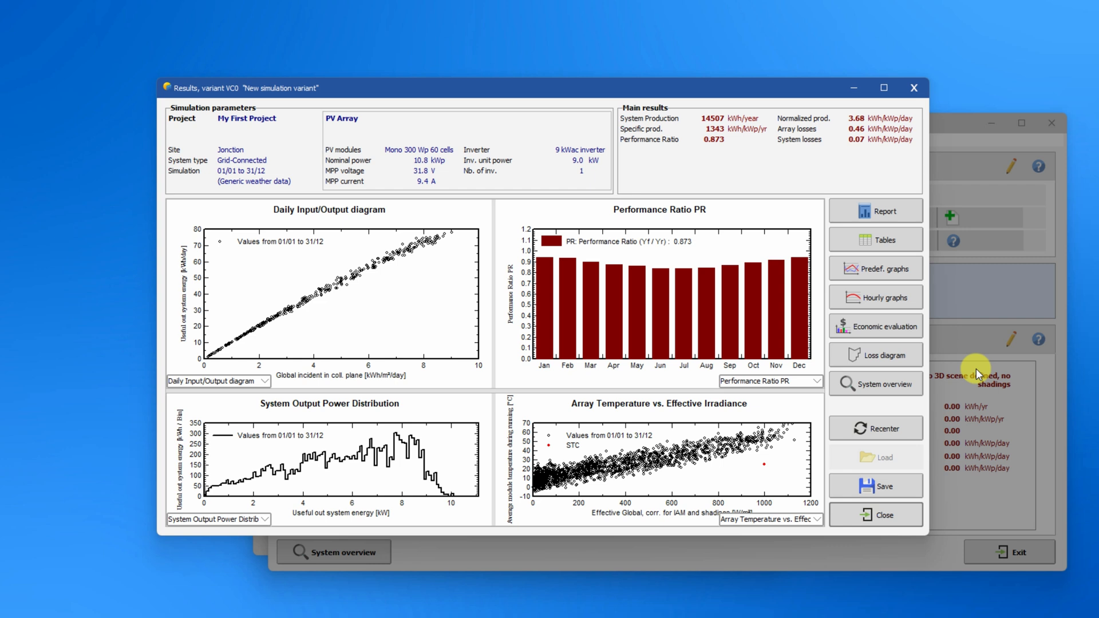
mouse_move(889, 296)
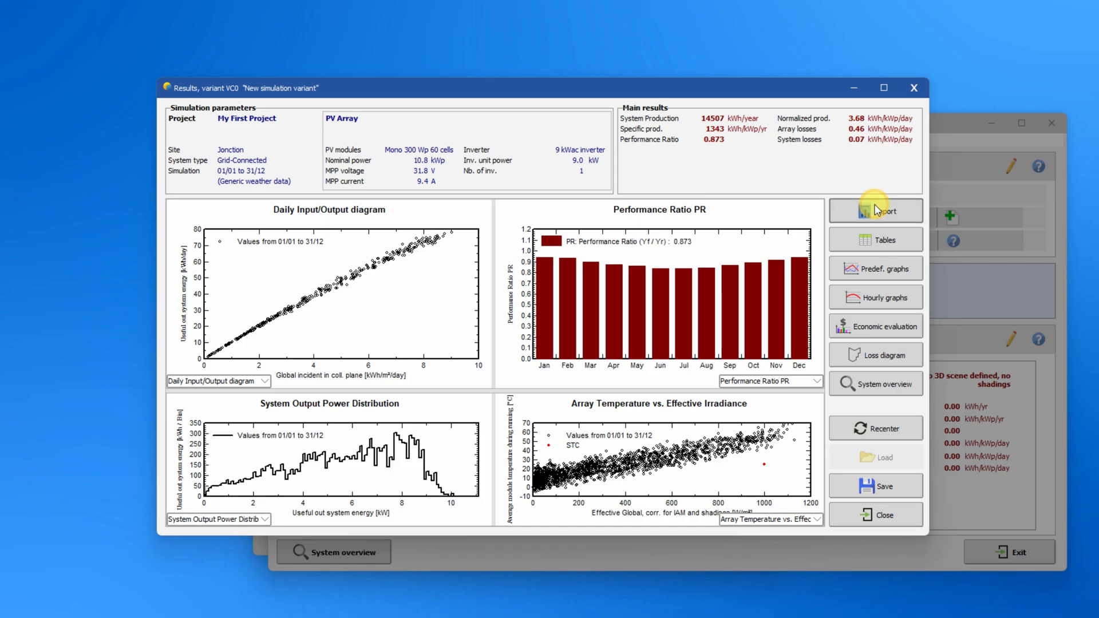
- Preview the report, paging through parameters, main results (14,456 kWh/year), loss diagram and predefined graphs
click(876, 210)
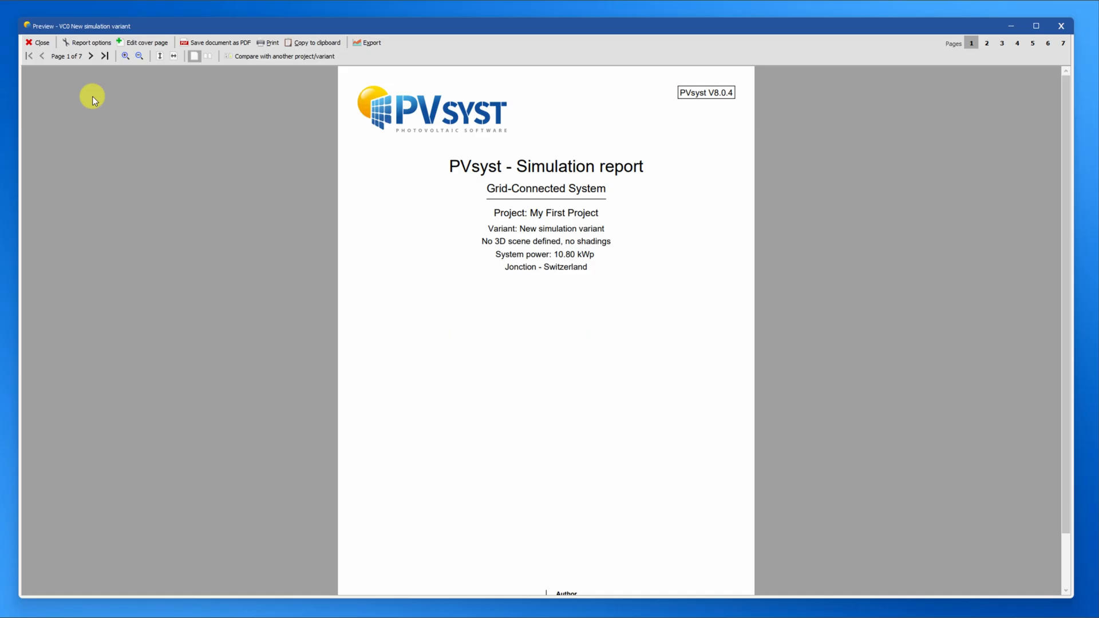
click(90, 56)
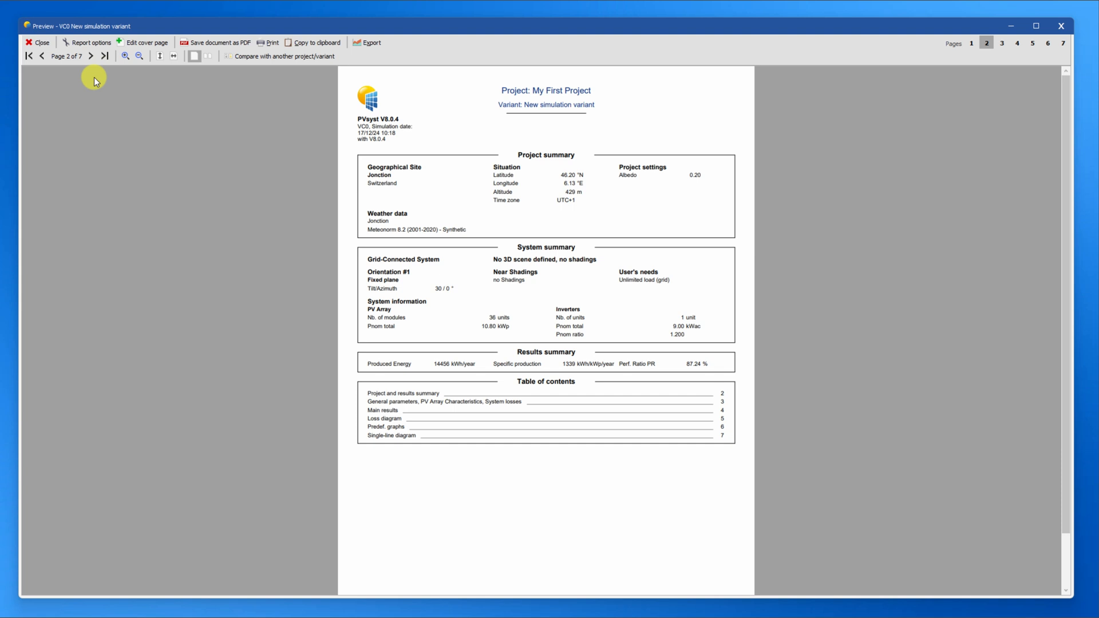
mouse_move(91, 77)
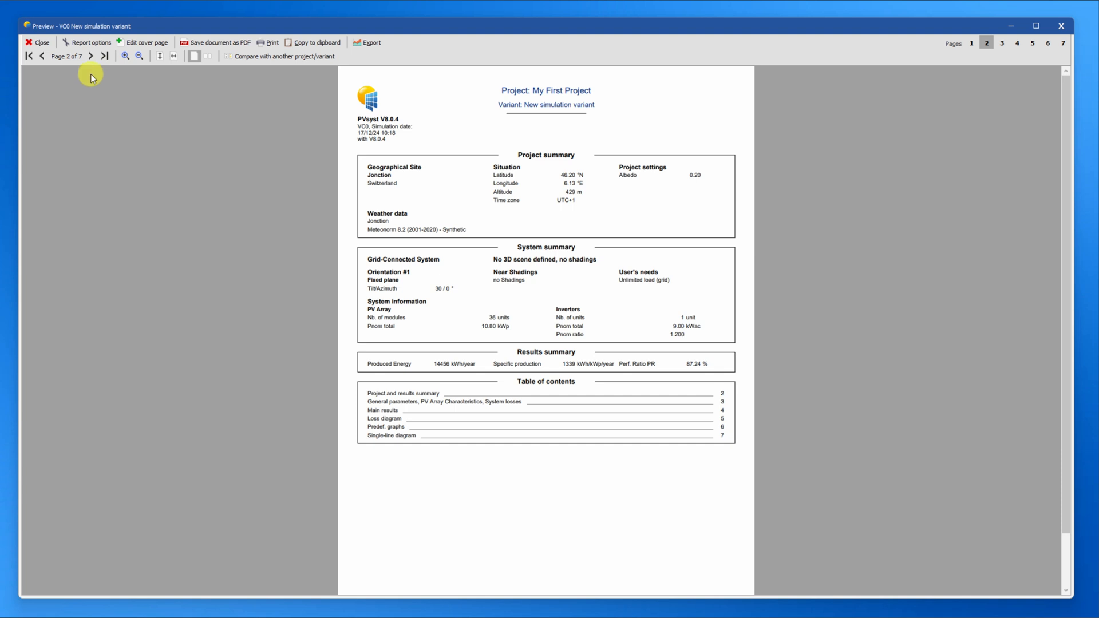
click(91, 56)
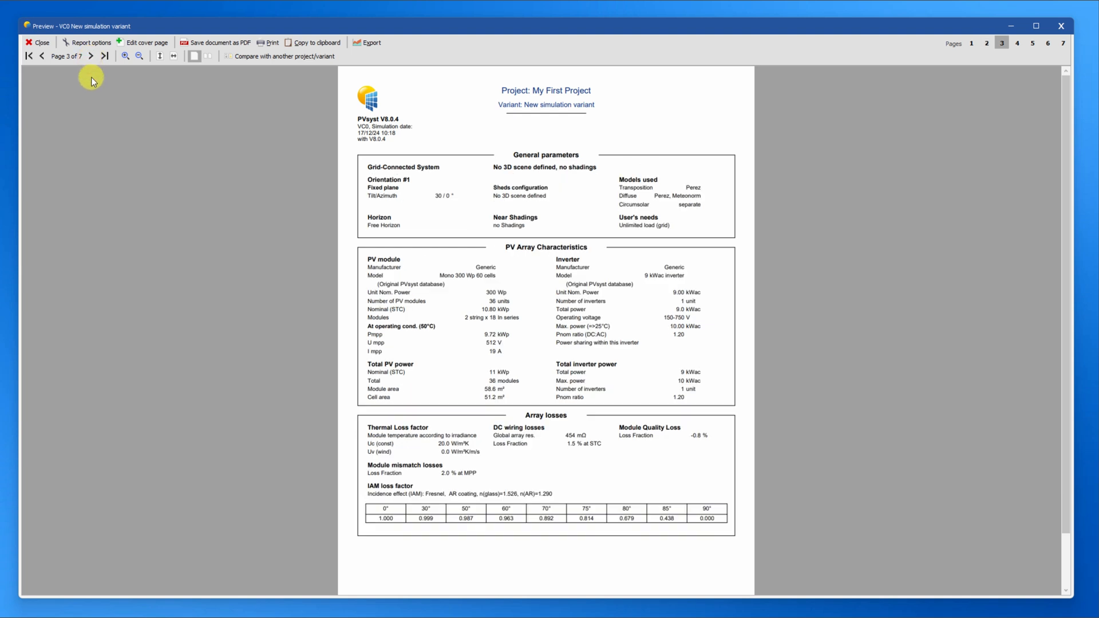
mouse_move(94, 75)
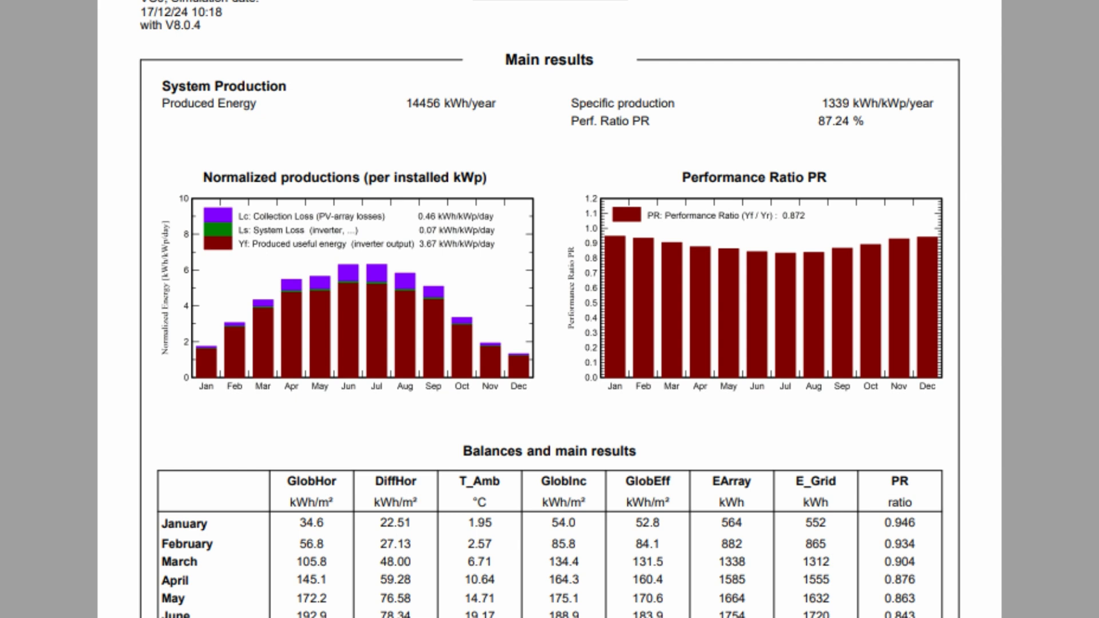
click(91, 56)
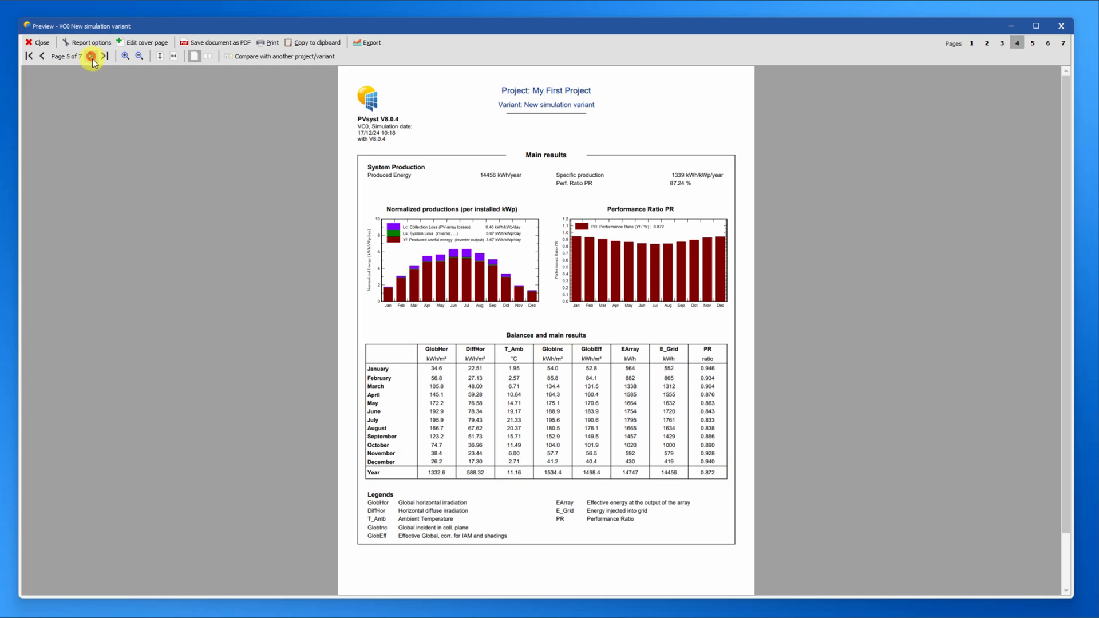
click(105, 56)
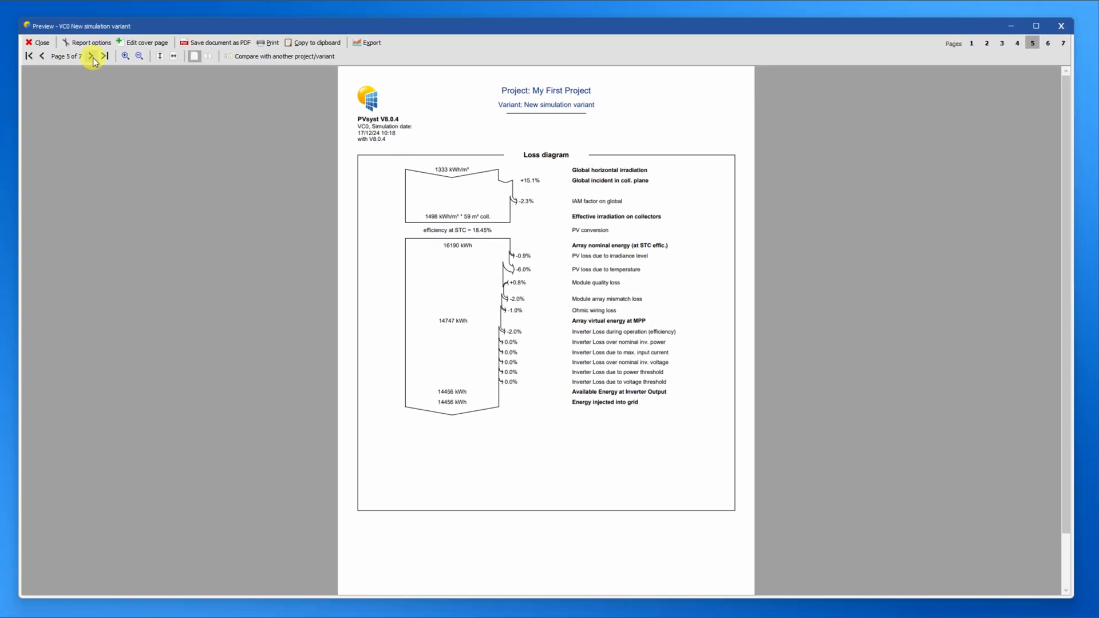
click(91, 56)
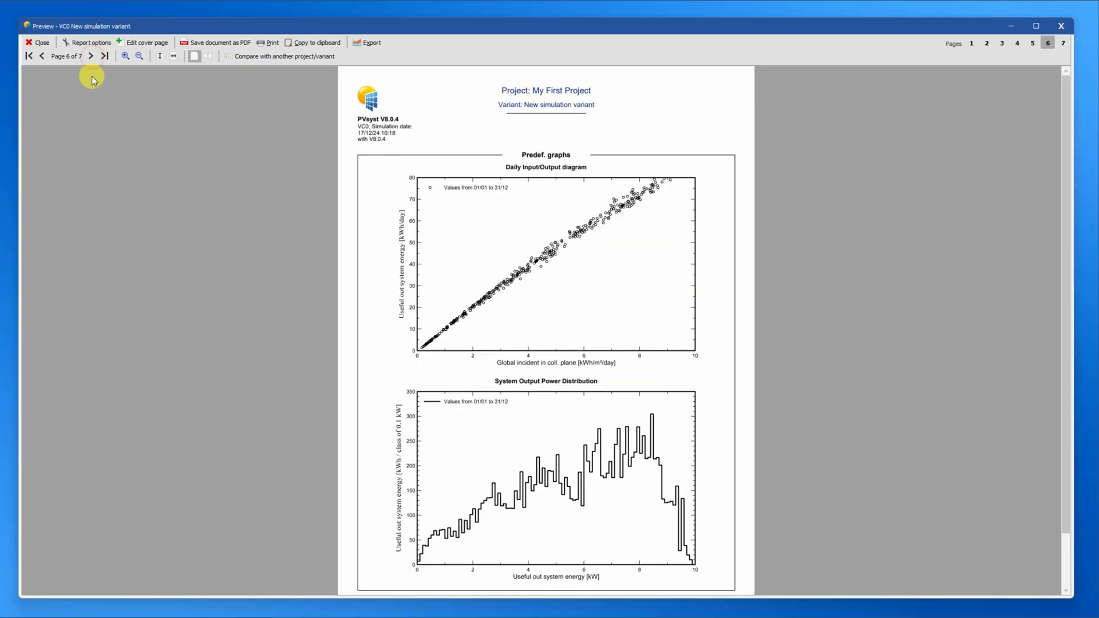
click(124, 56)
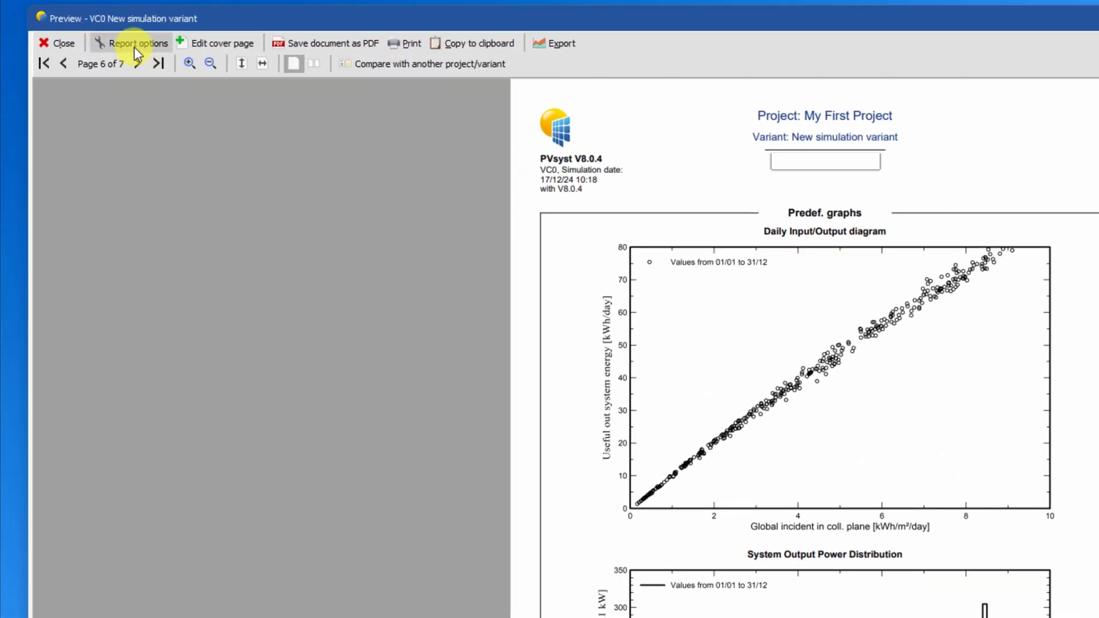